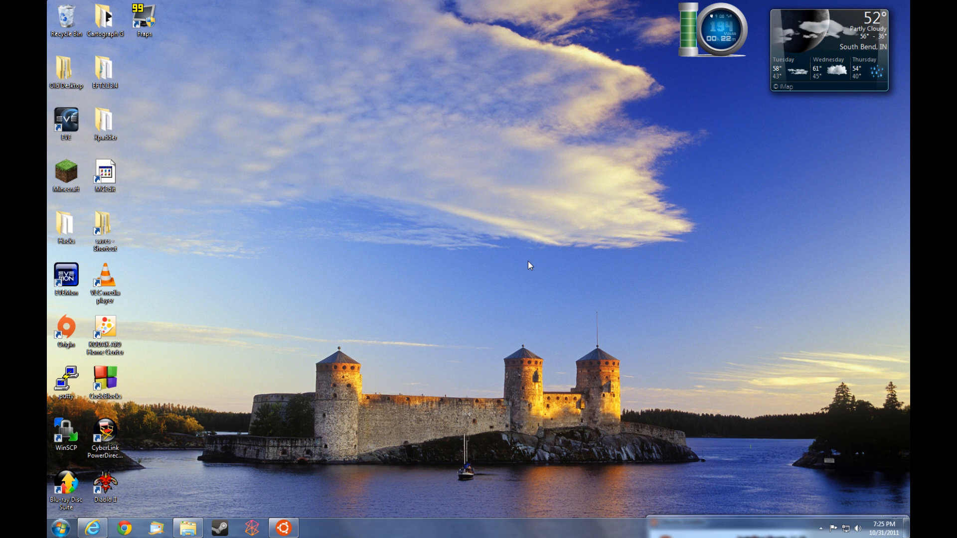
Launch Command Prompt by searching 'cmd' from the Start menu, then focus its window.
left_click(60, 527)
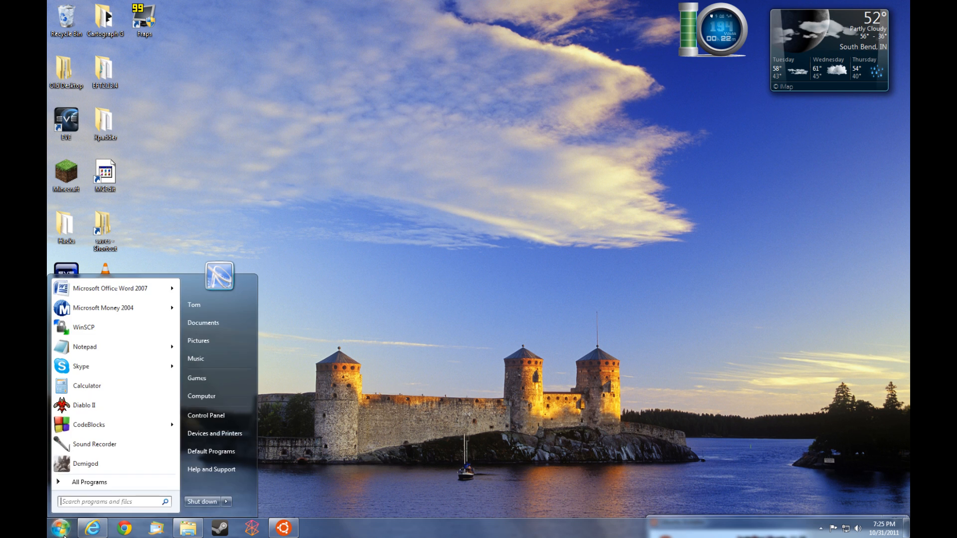
type("cmd")
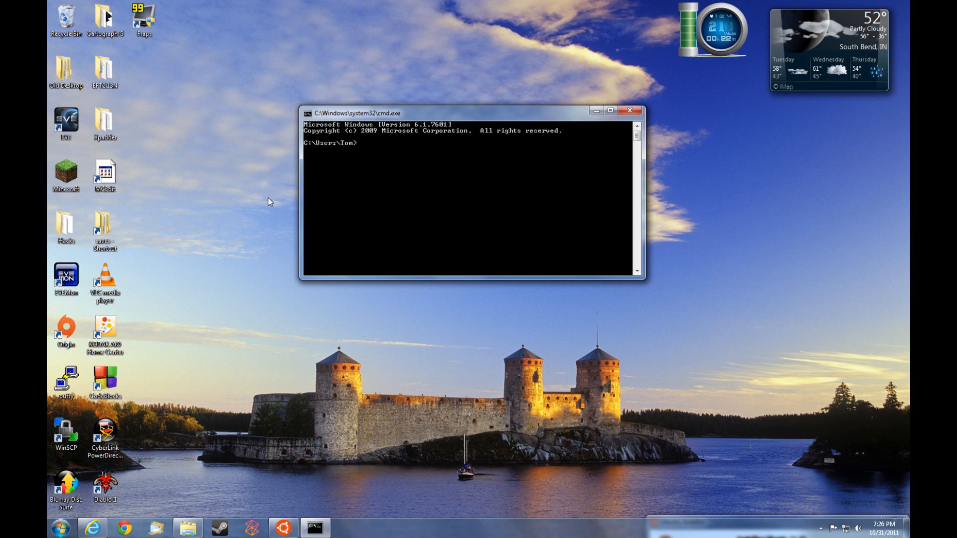
mouse_move(142, 250)
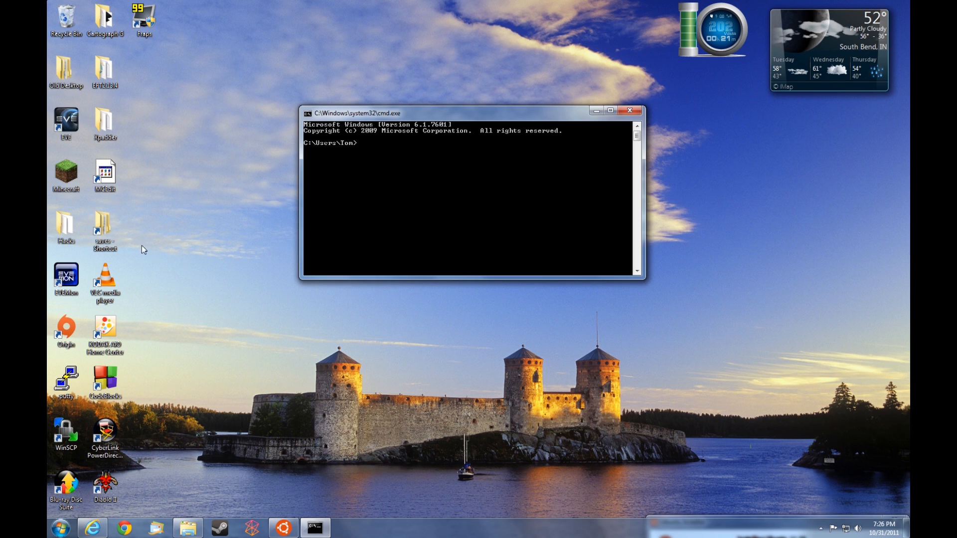
left_click(104, 68)
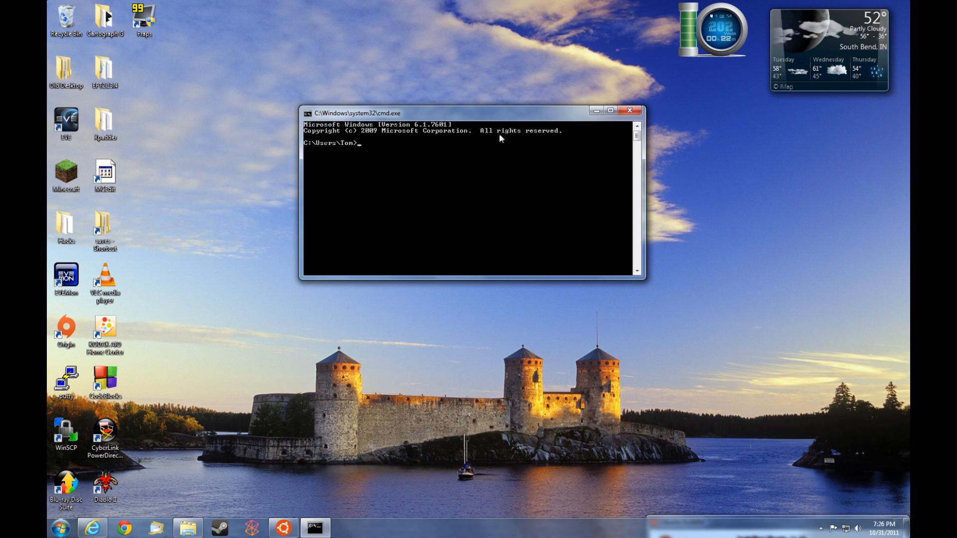
mouse_move(517, 68)
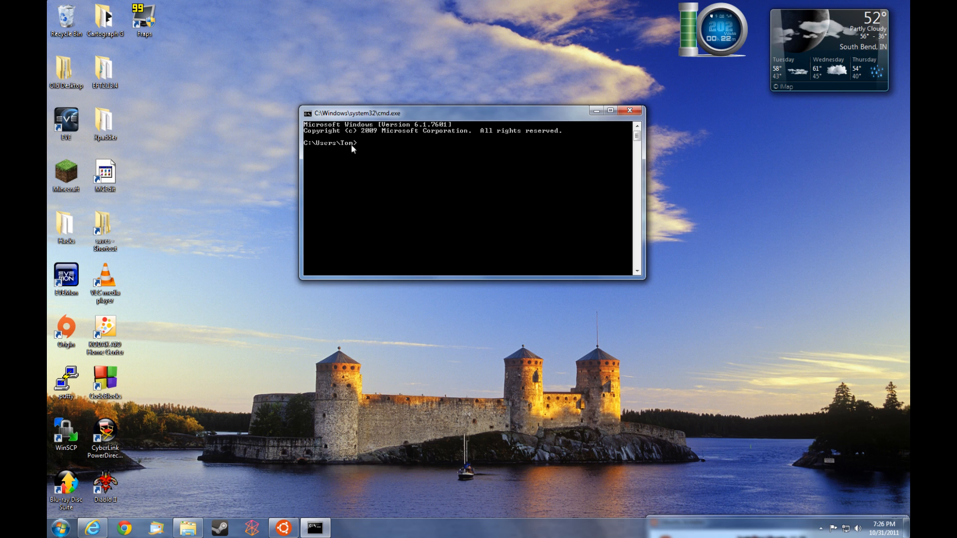
mouse_move(391, 98)
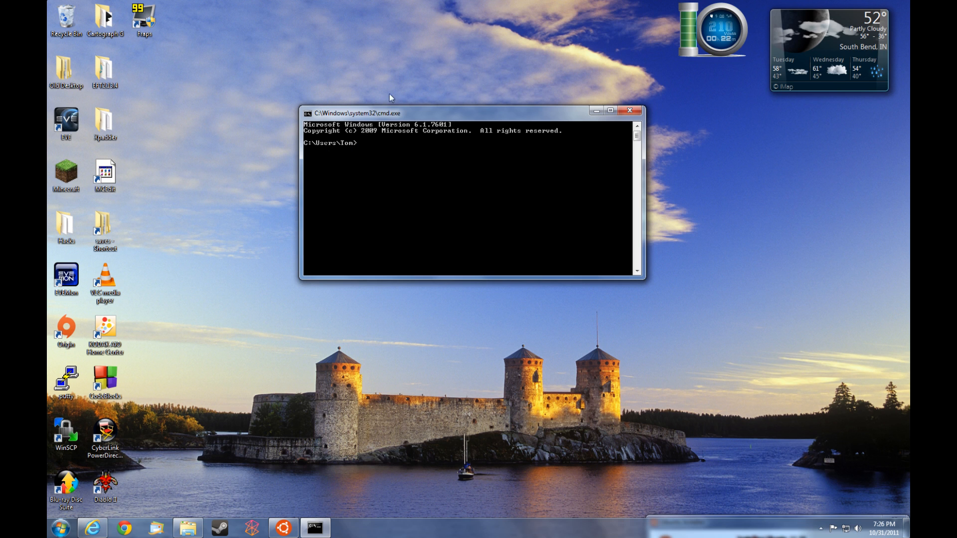
List the home directory, create a test1 folder with md, and list it again.
type("dir")
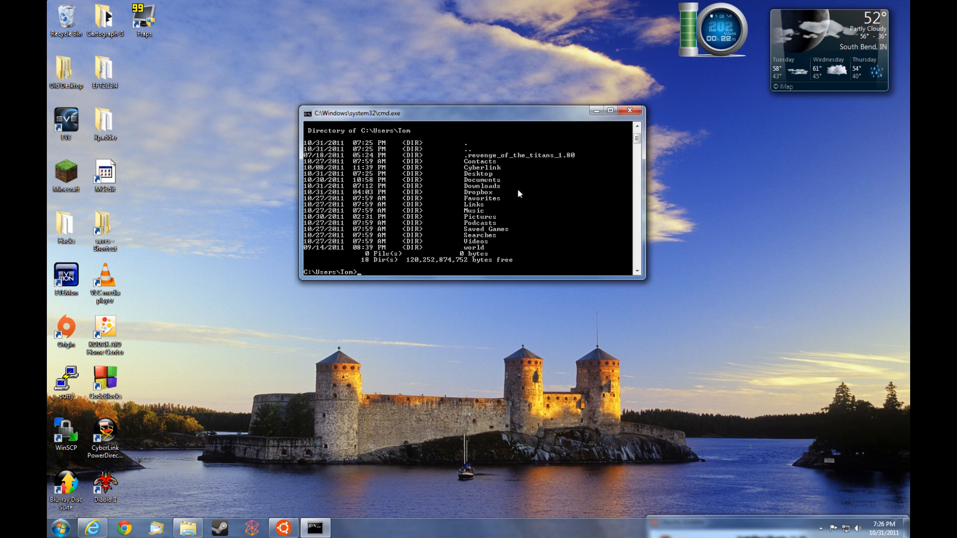
mouse_move(414, 137)
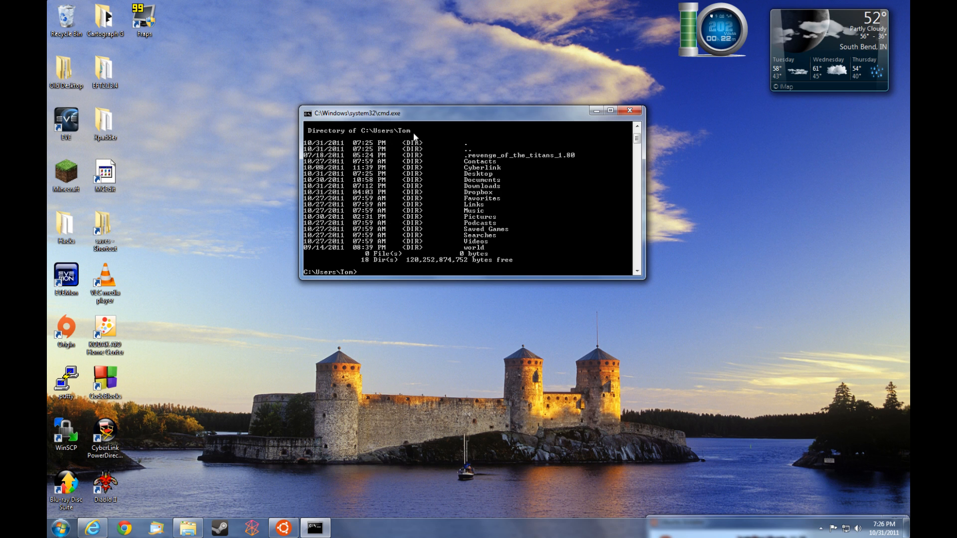
mouse_move(518, 67)
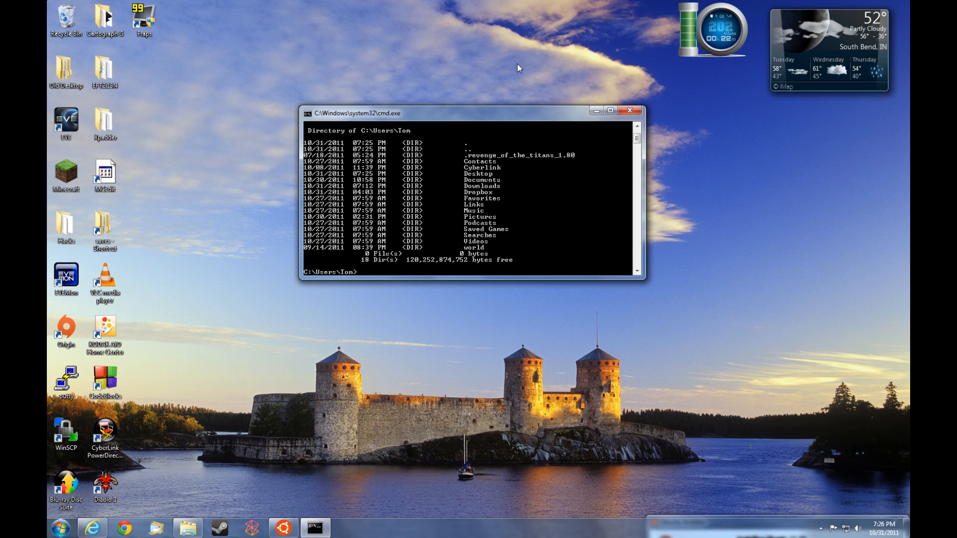
type("md")
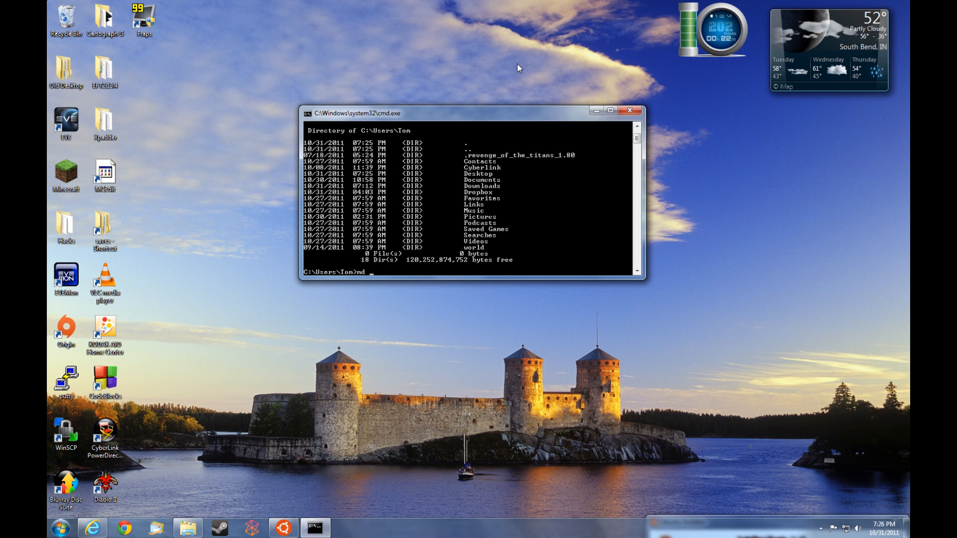
type("test1")
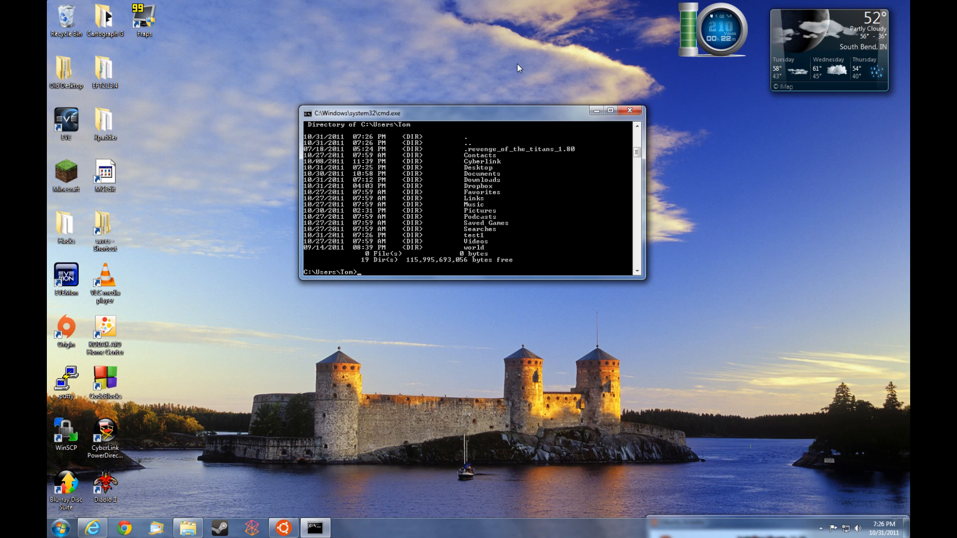
mouse_move(465, 244)
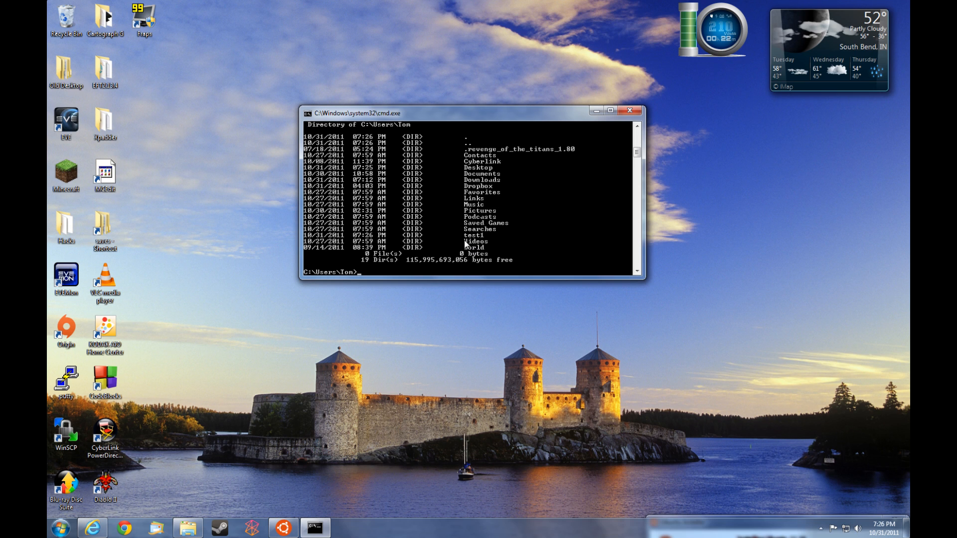
mouse_move(543, 239)
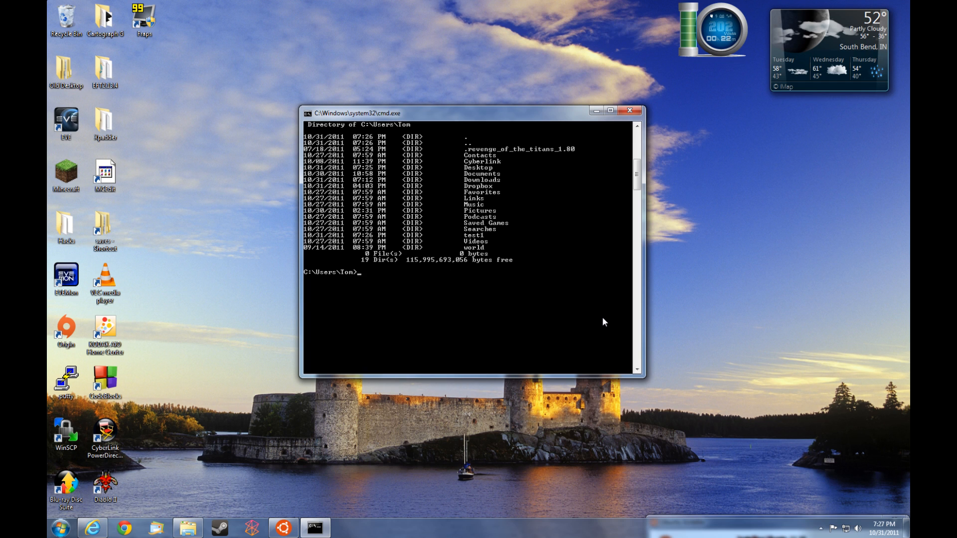
Remove test1 with rd and re-list the home directory, now showing 18 directories.
type("rd")
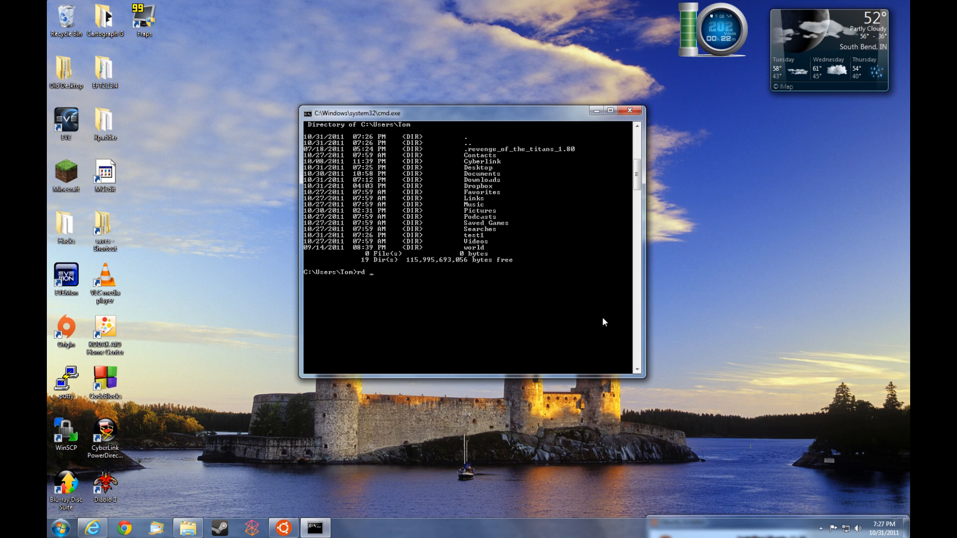
type("test1")
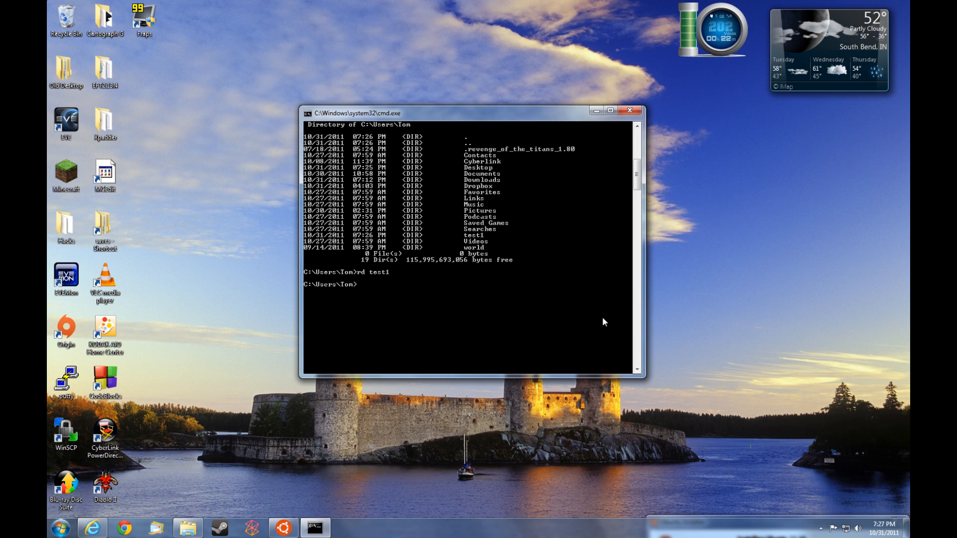
type("dir")
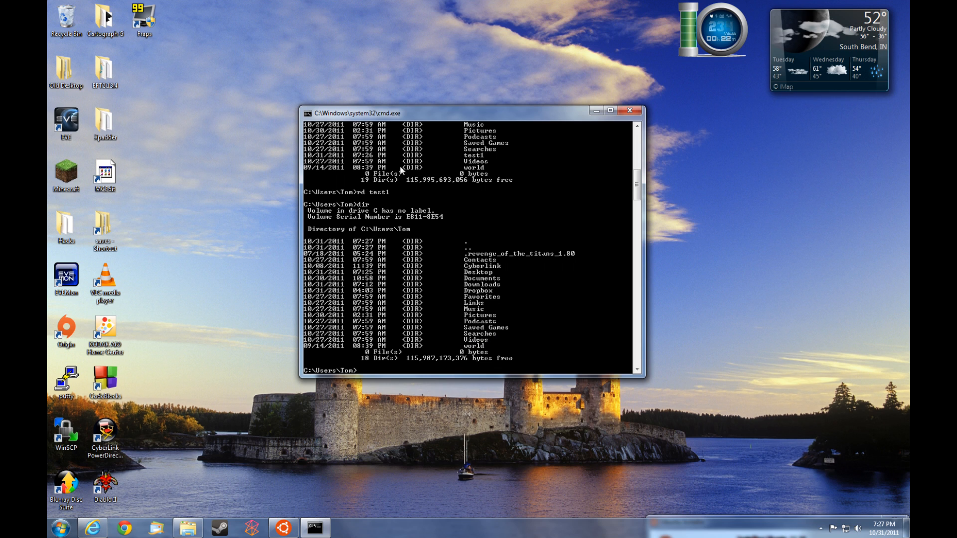
mouse_move(438, 250)
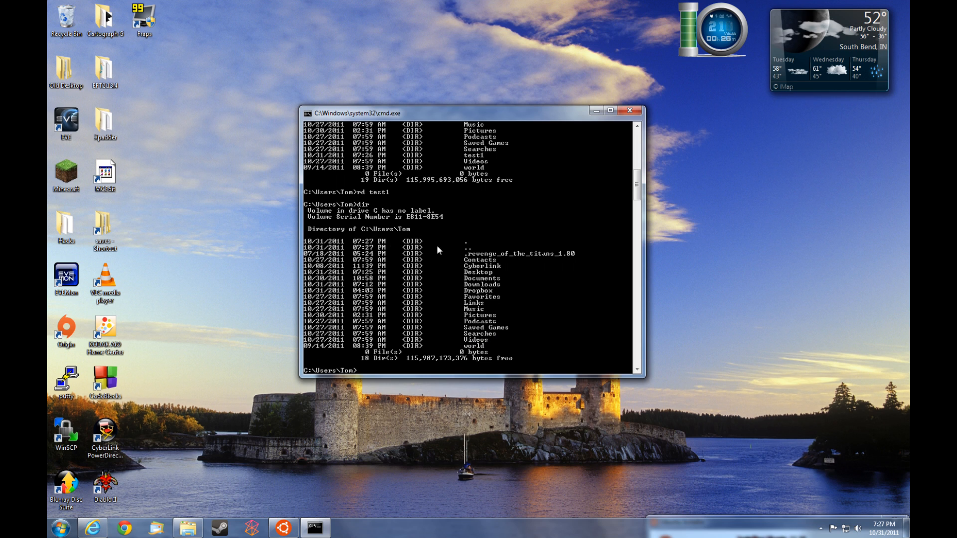
mouse_move(598, 139)
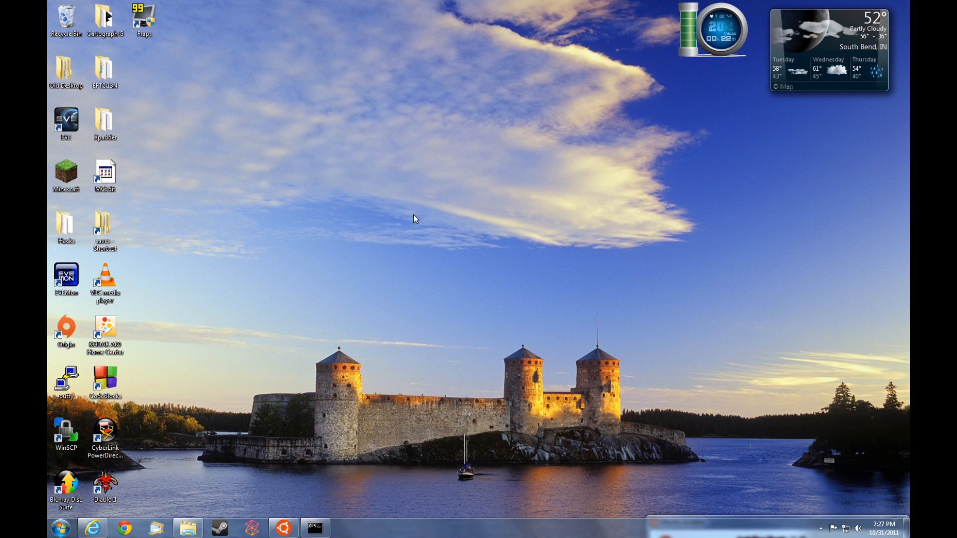
Create a desktop text document named BatchTest1 and open it in Notepad.
right_click(413, 218)
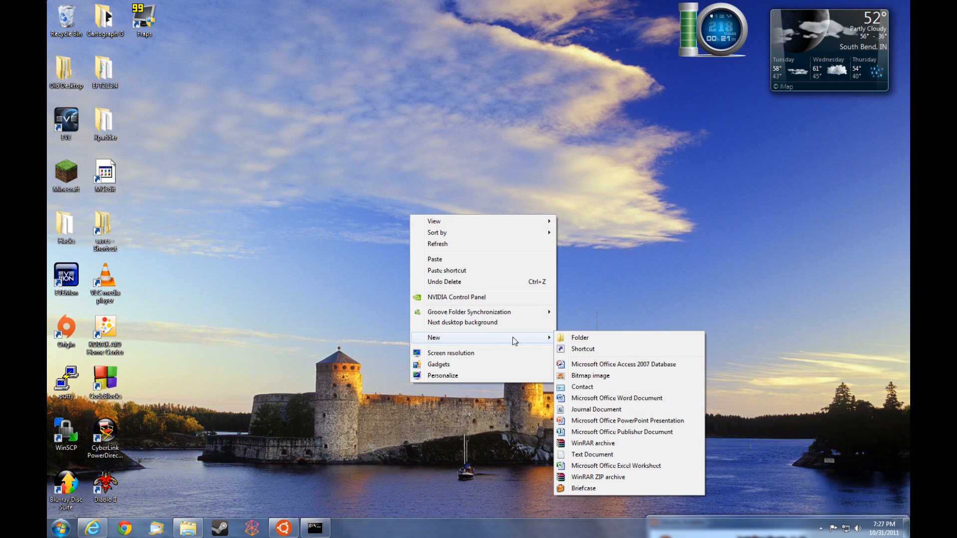
mouse_move(598, 458)
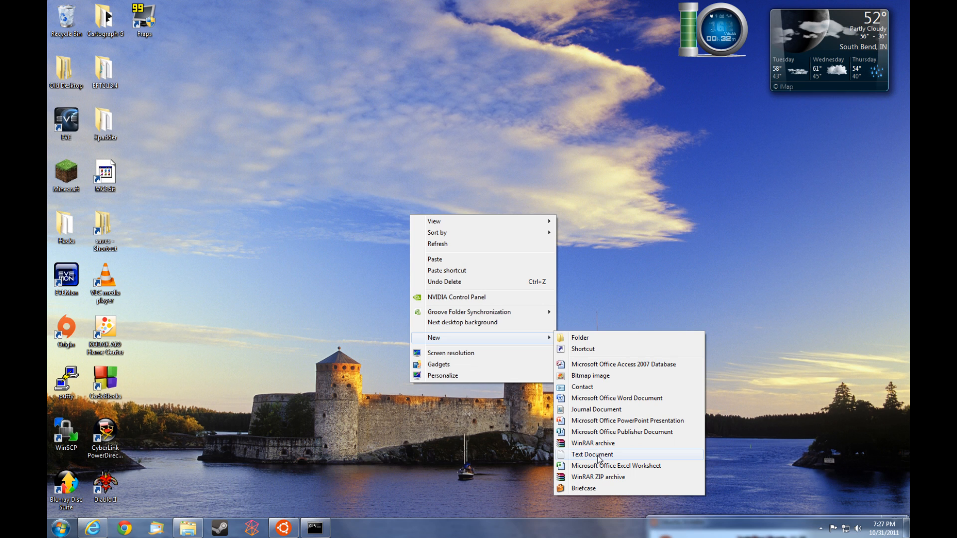
left_click(591, 455)
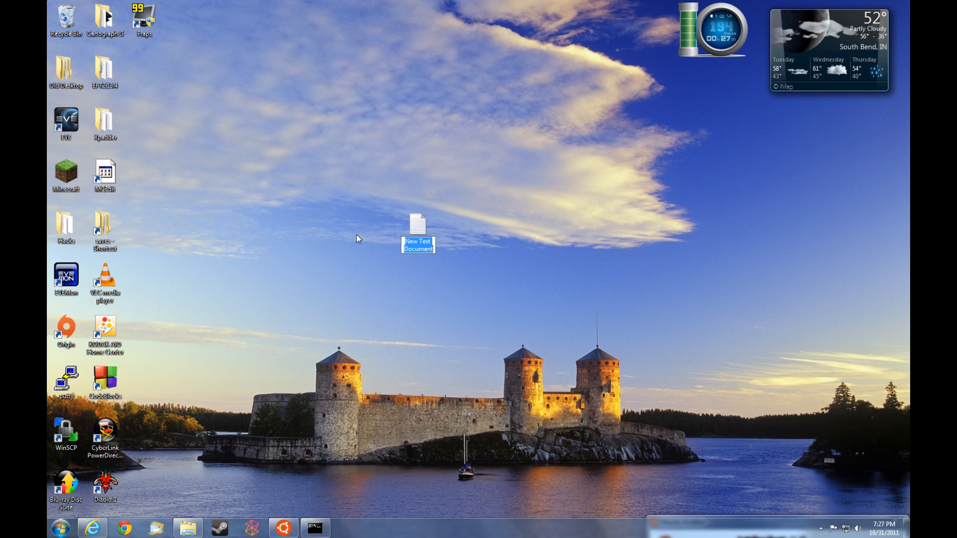
type("BatchTest1")
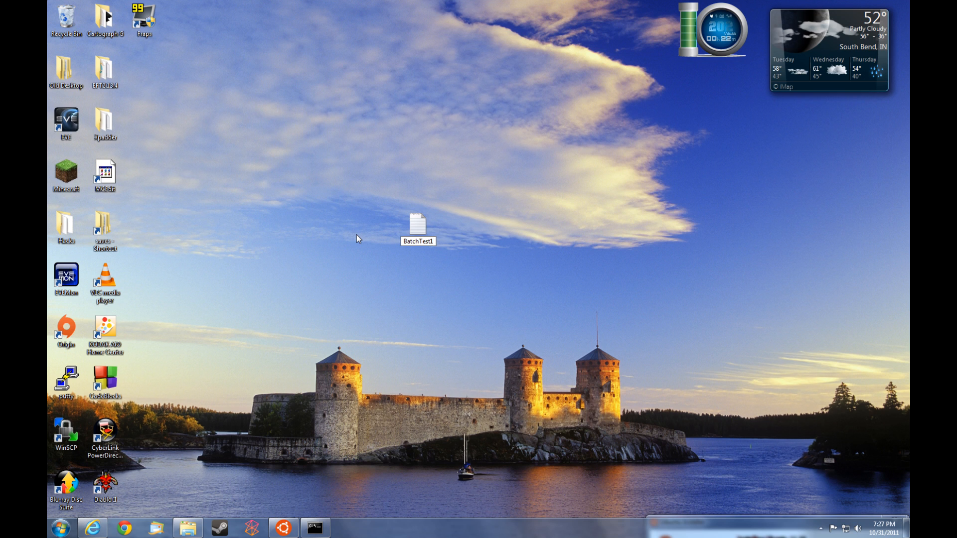
left_click(417, 227)
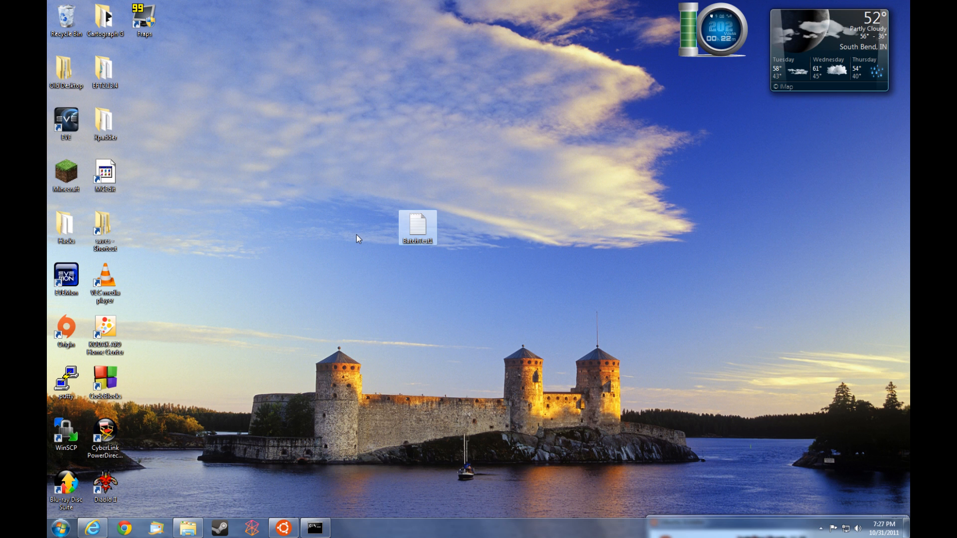
double_click(418, 227)
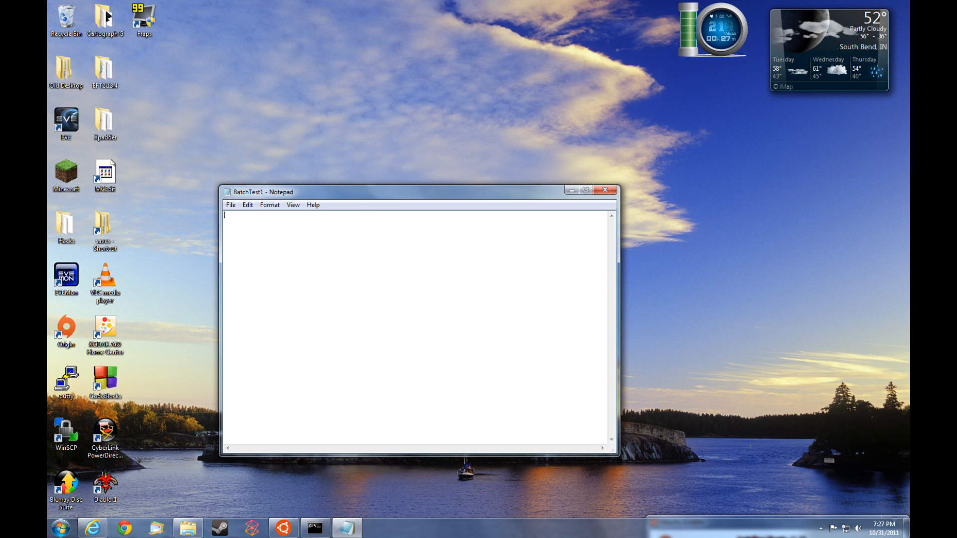
Save the empty document to the desktop as BatchTest1.bat and close Notepad.
left_click(231, 204)
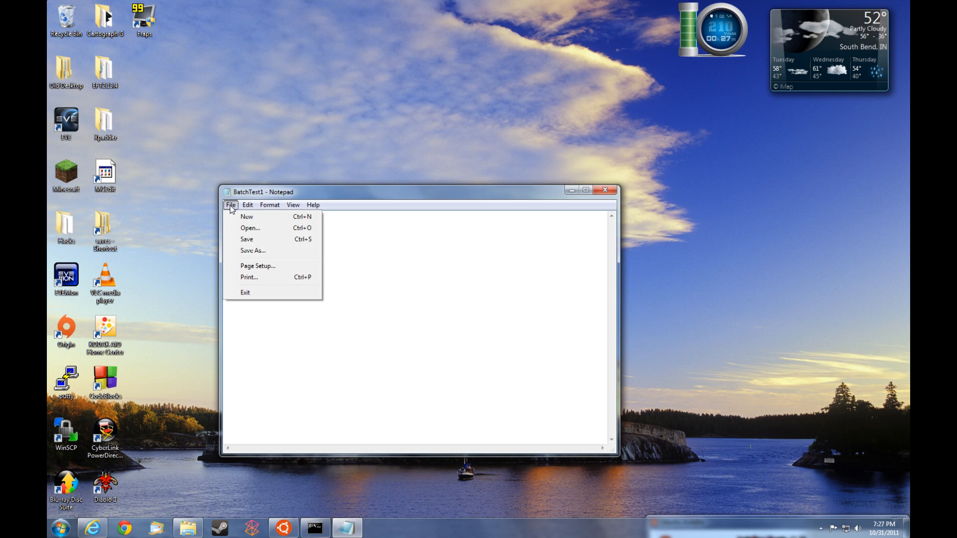
left_click(252, 250)
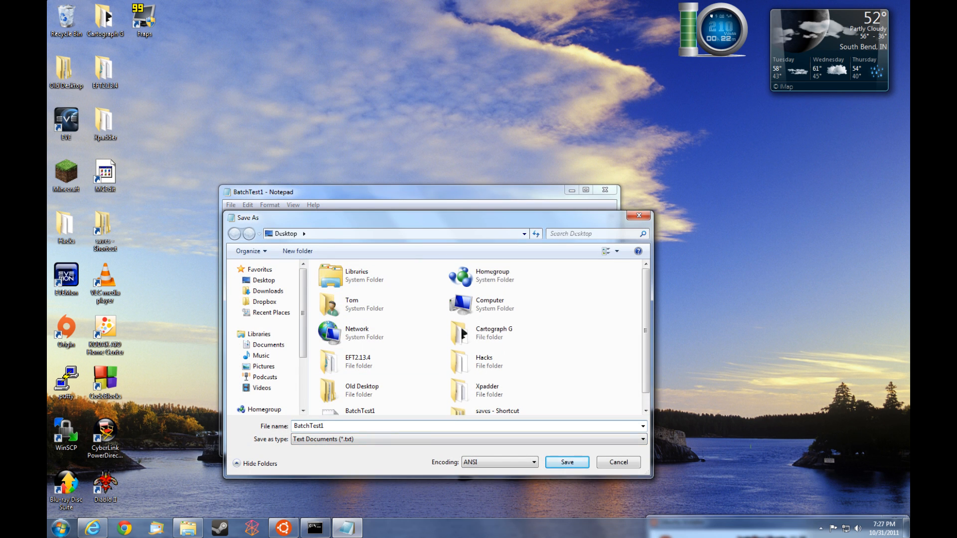
type(".b")
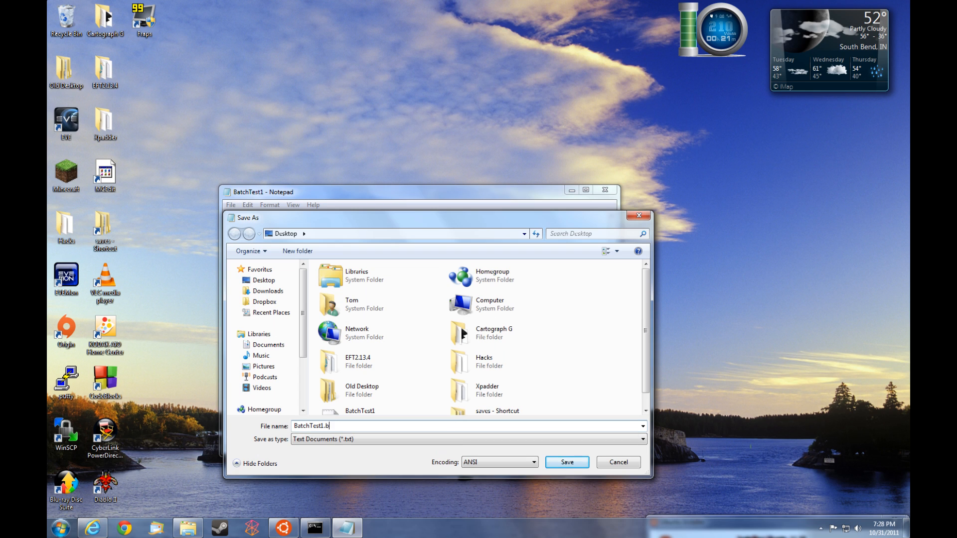
type("at")
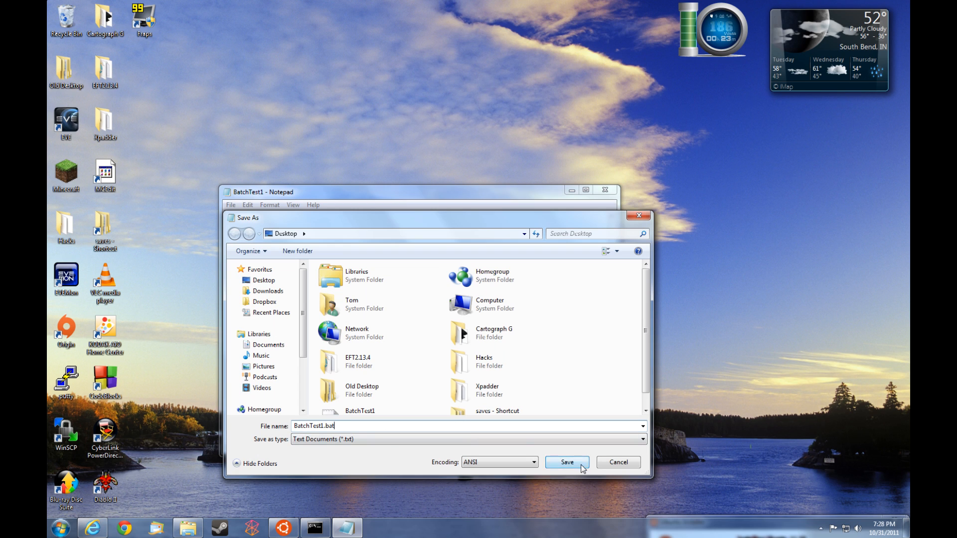
left_click(565, 462)
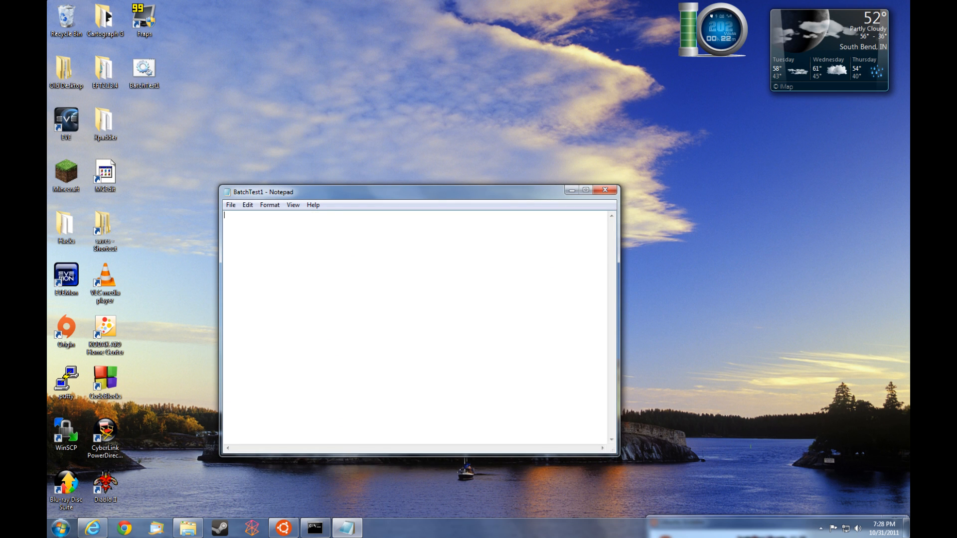
left_click(604, 190)
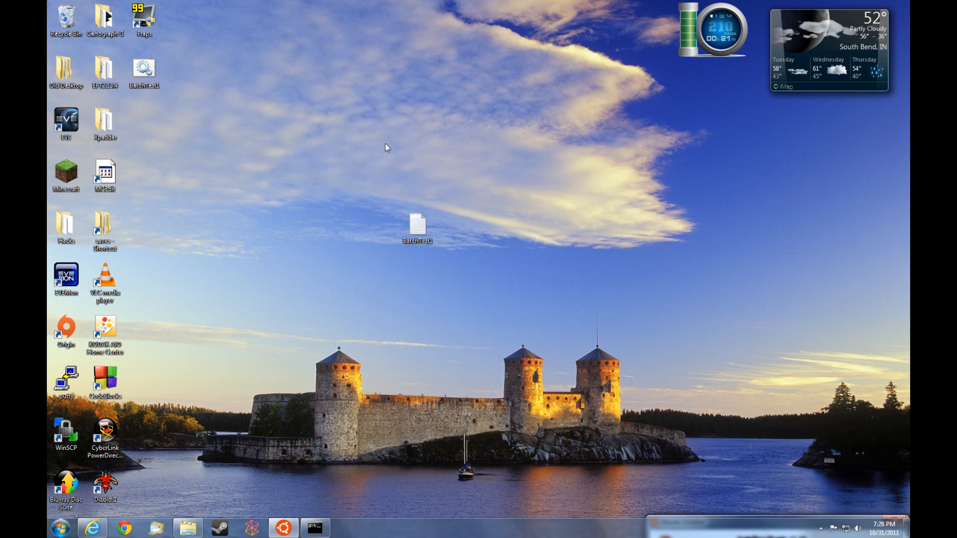
left_click(144, 70)
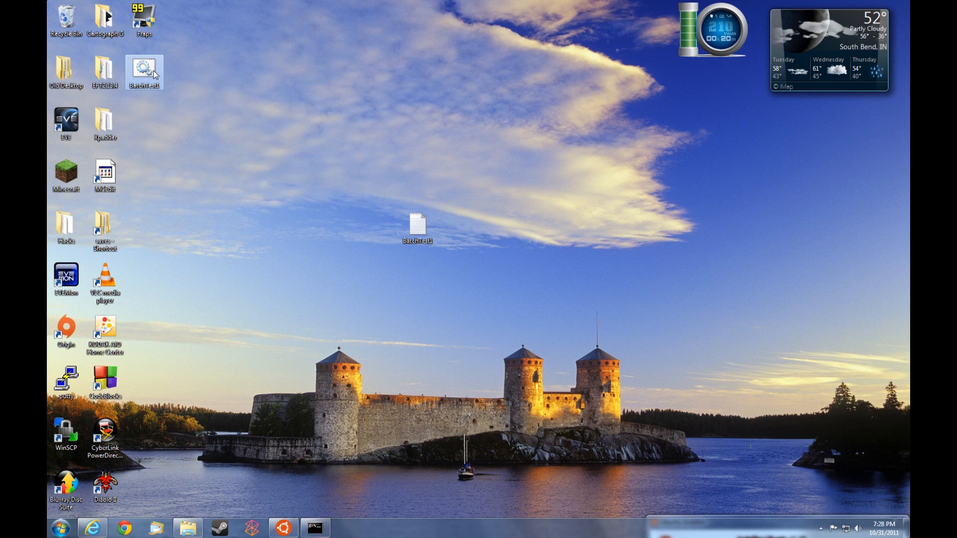
mouse_move(144, 72)
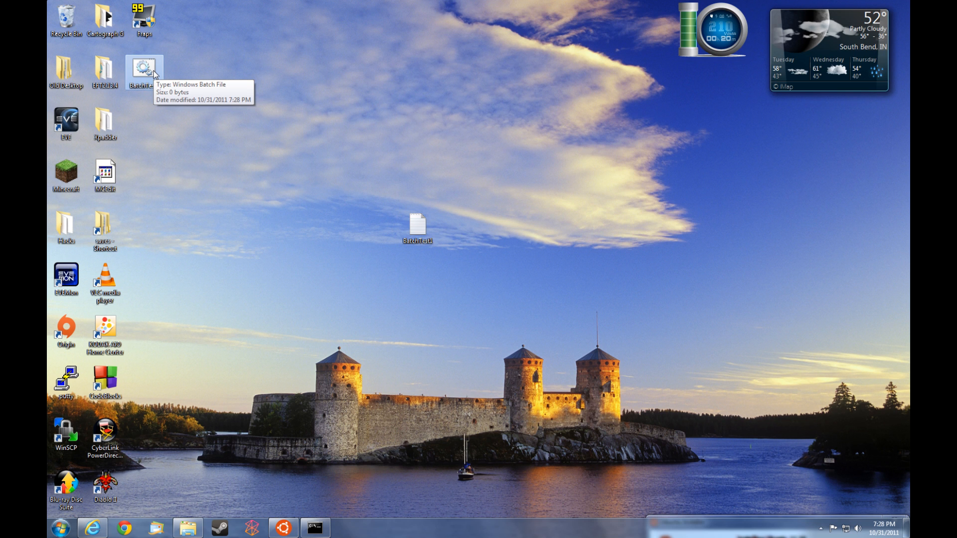
right_click(143, 70)
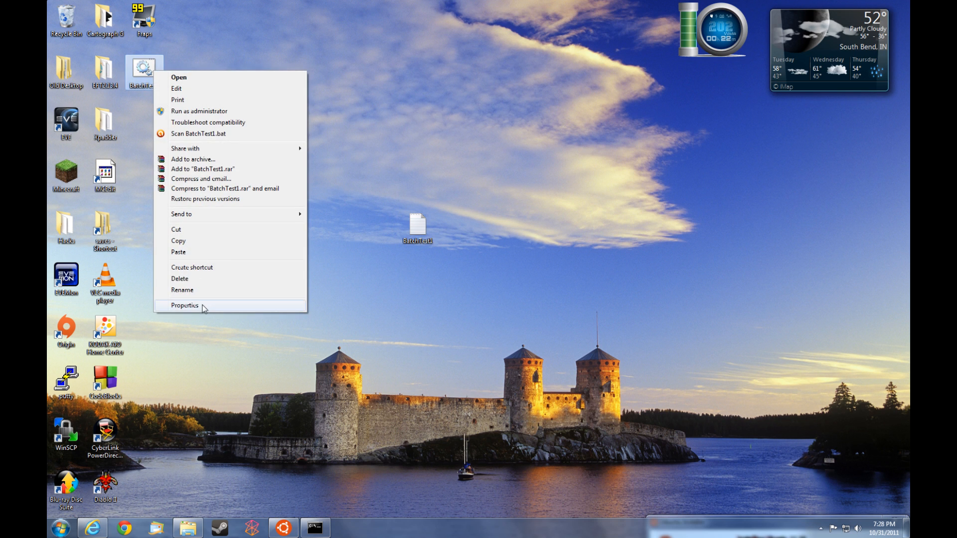
left_click(184, 305)
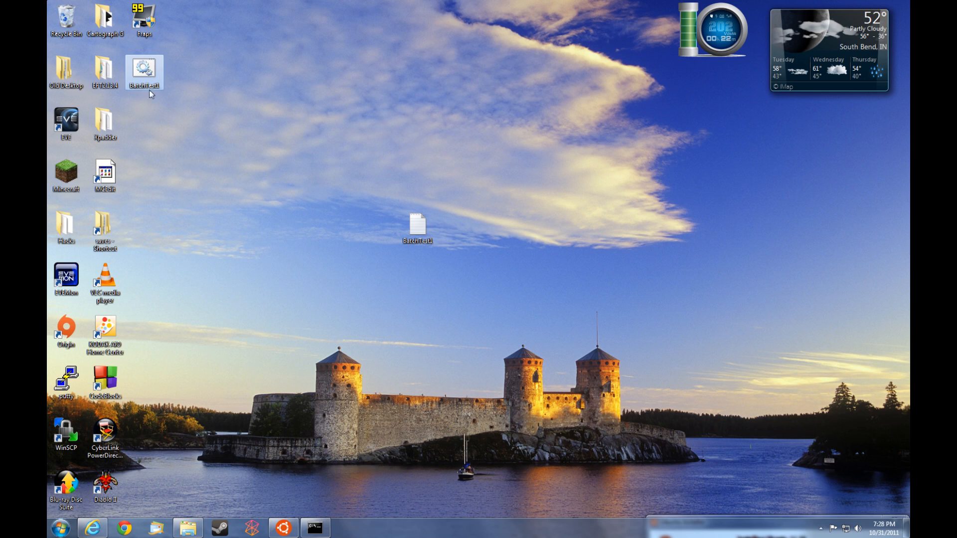
mouse_move(161, 102)
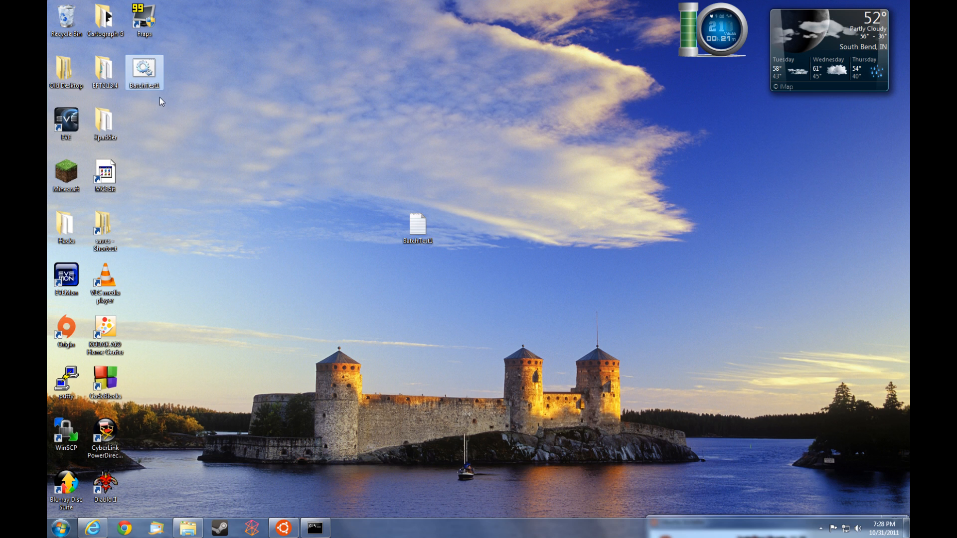
mouse_move(144, 71)
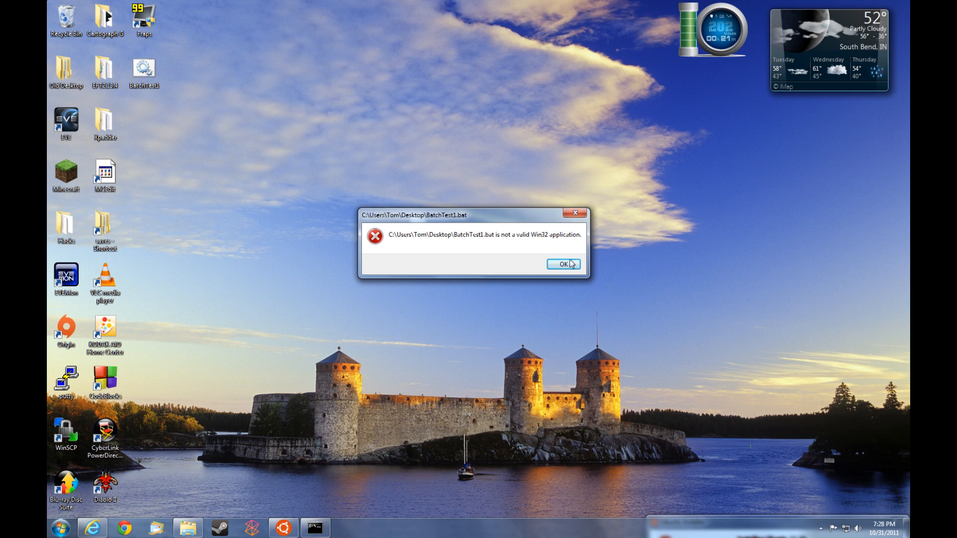
left_click(562, 264)
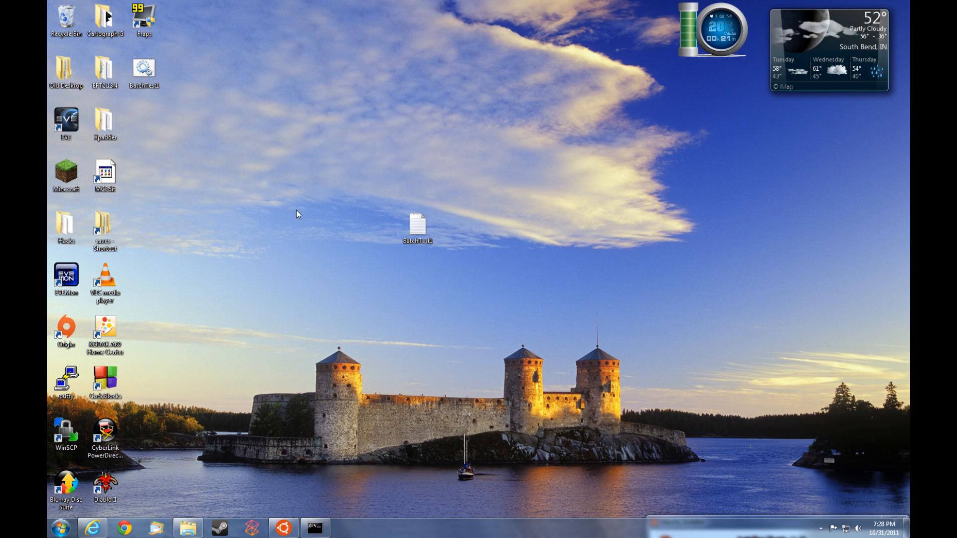
Open BatchTest1.bat in Notepad via Edit and drag the window to screen centre.
right_click(144, 69)
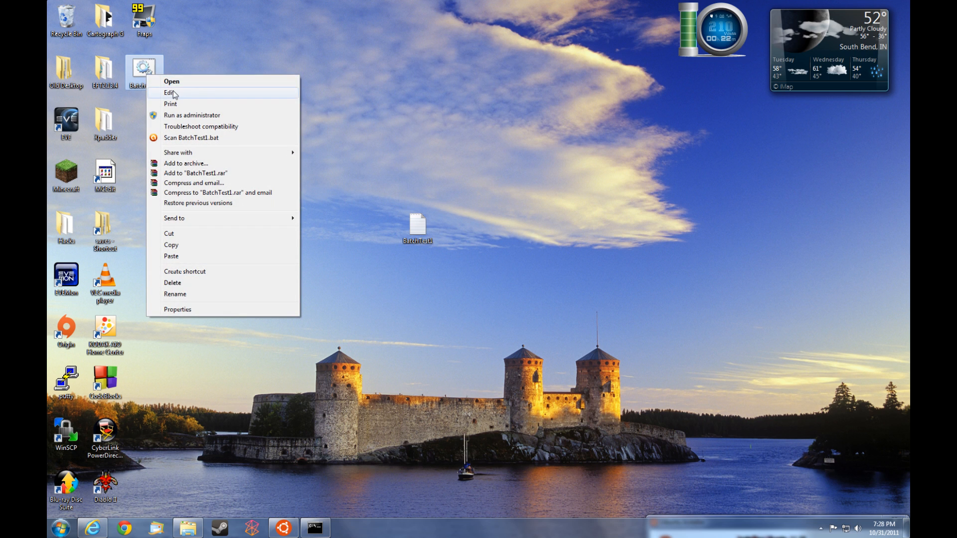
left_click(170, 92)
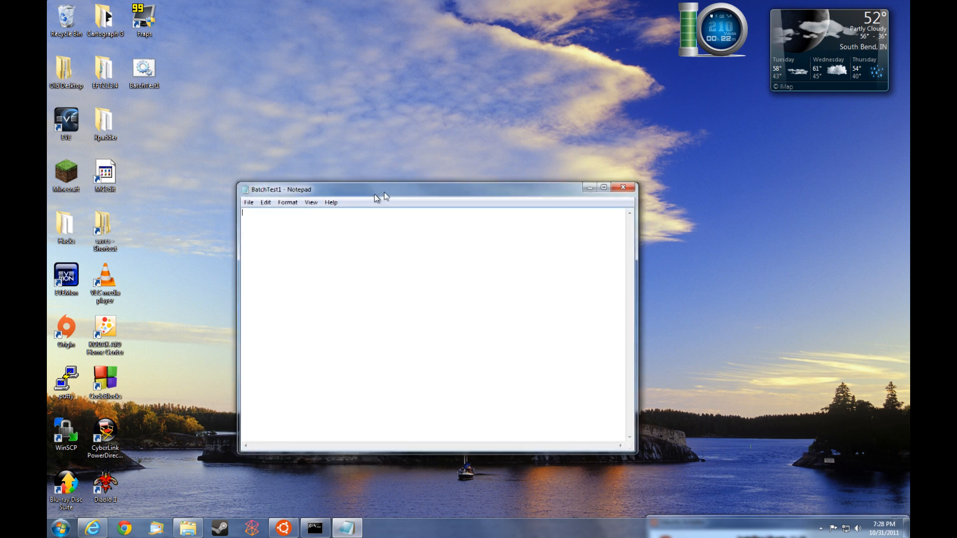
left_click_drag(374, 190, 419, 161)
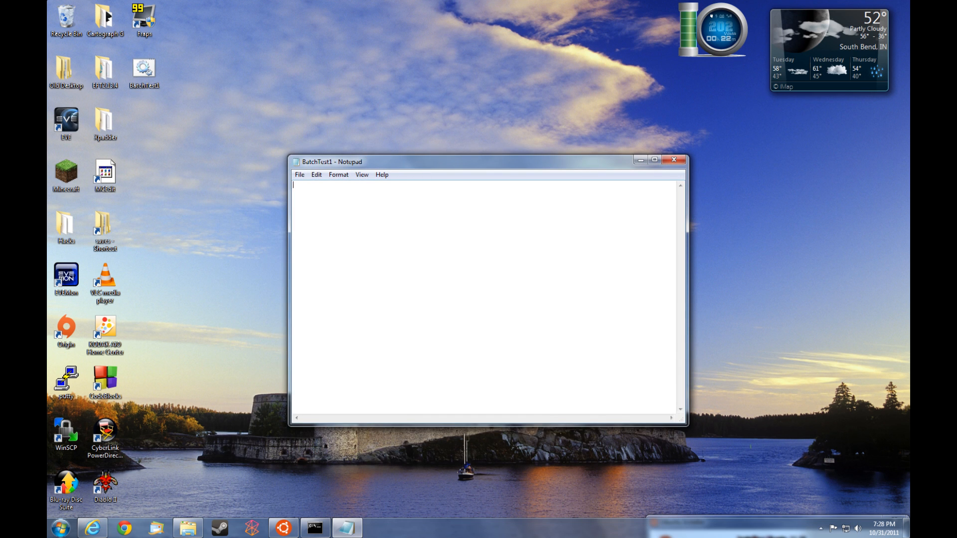
left_click_drag(482, 161, 293, 213)
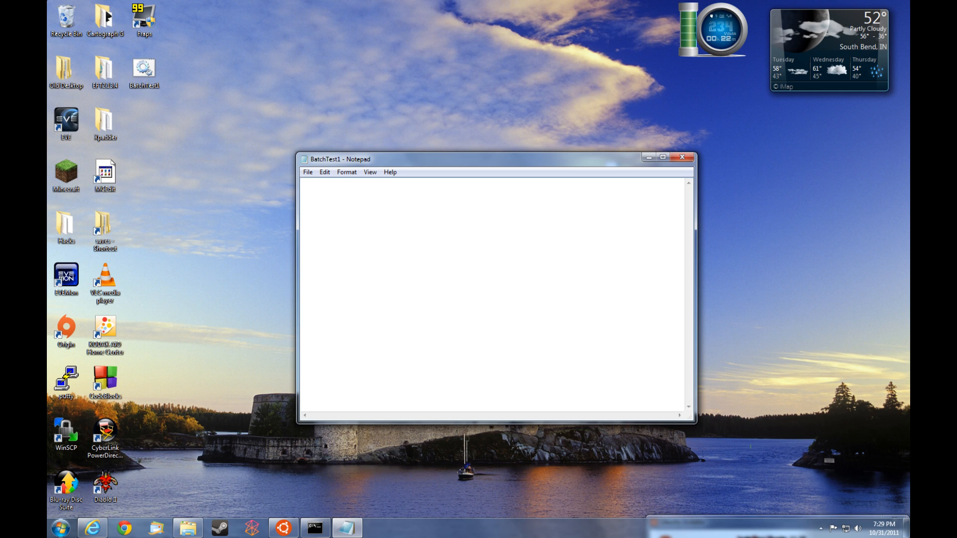
type("@echo off")
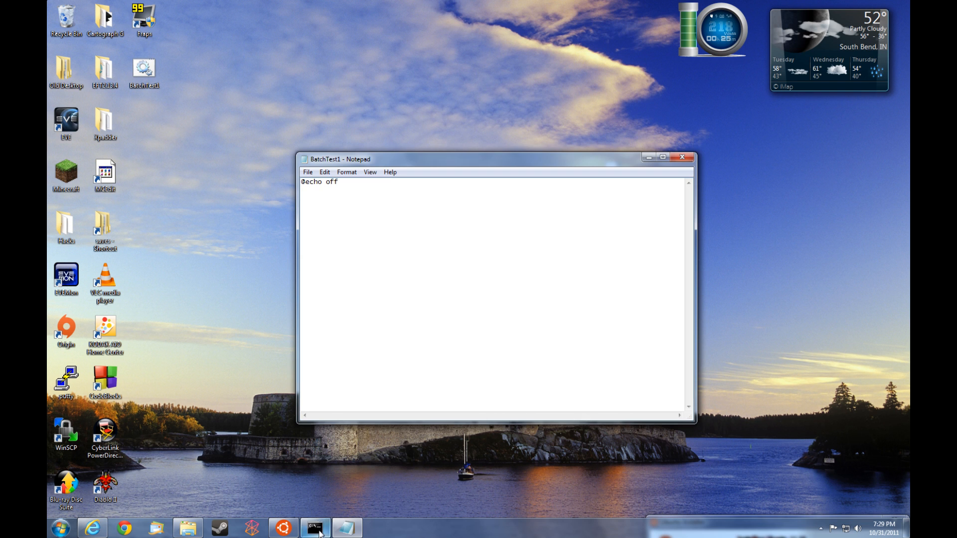
left_click(315, 527)
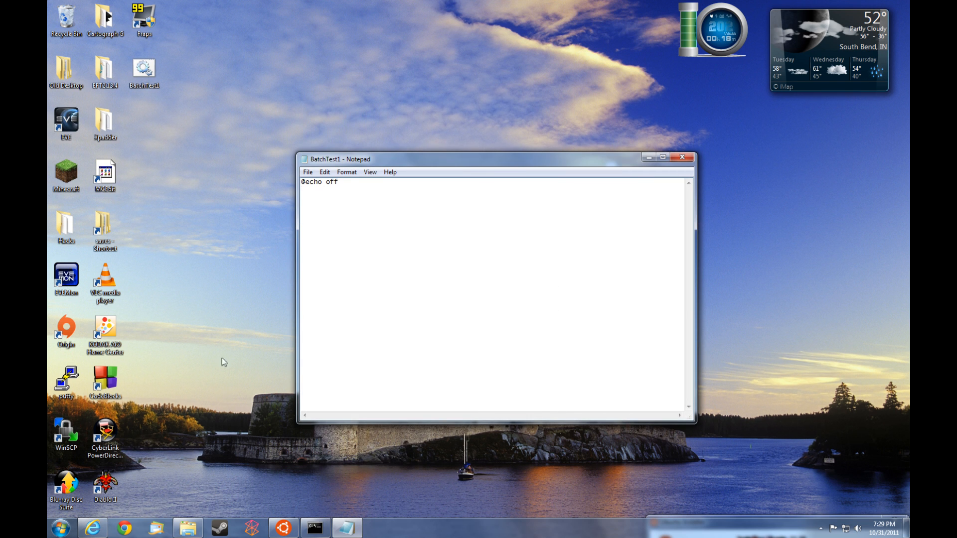
mouse_move(249, 214)
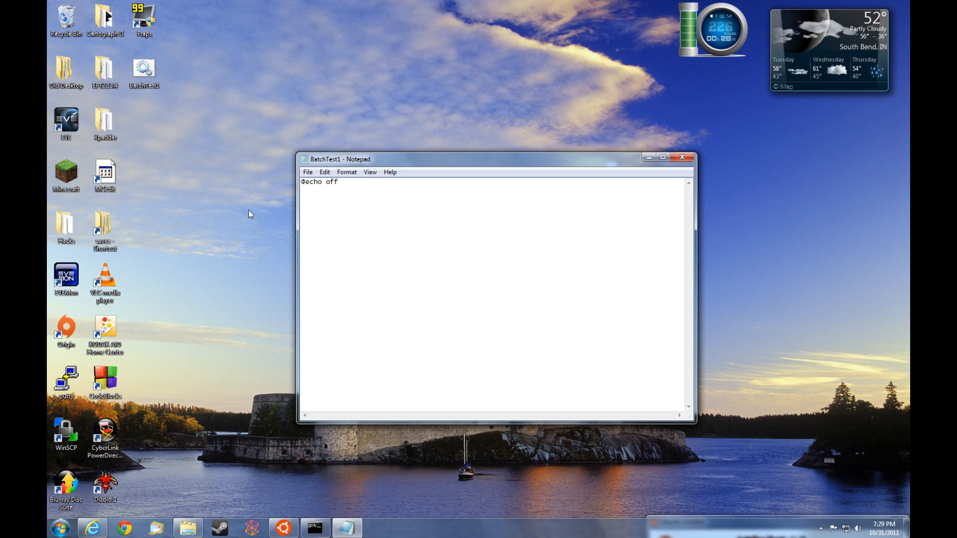
mouse_move(592, 112)
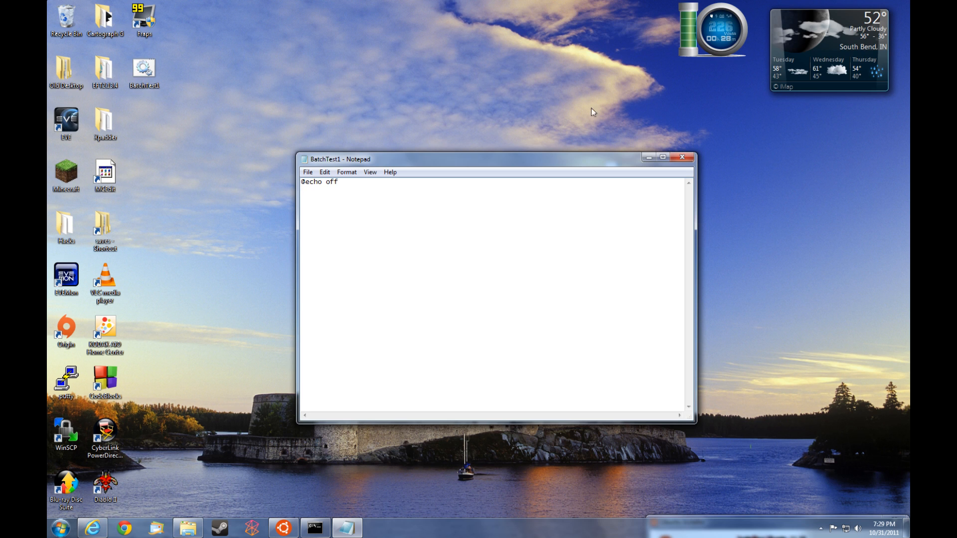
mouse_move(537, 114)
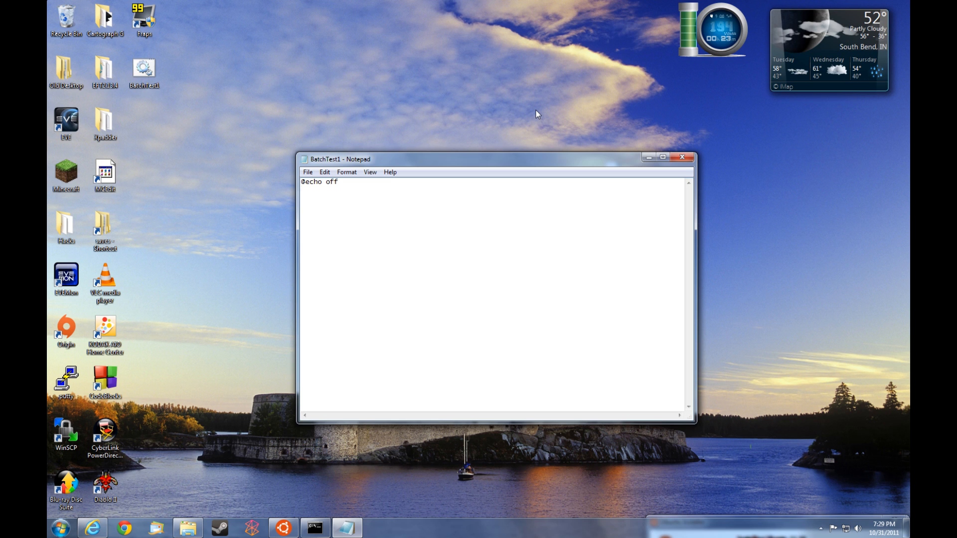
type("md")
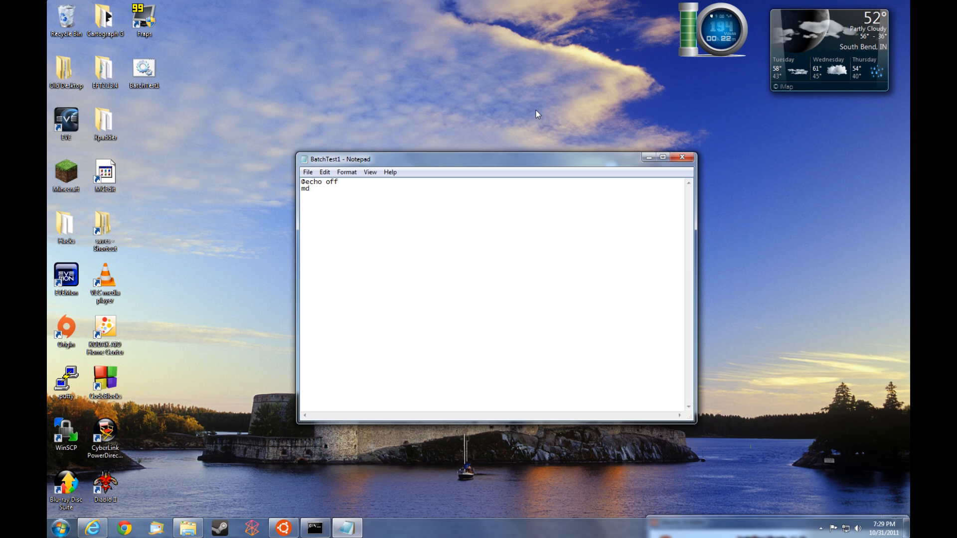
type("test1")
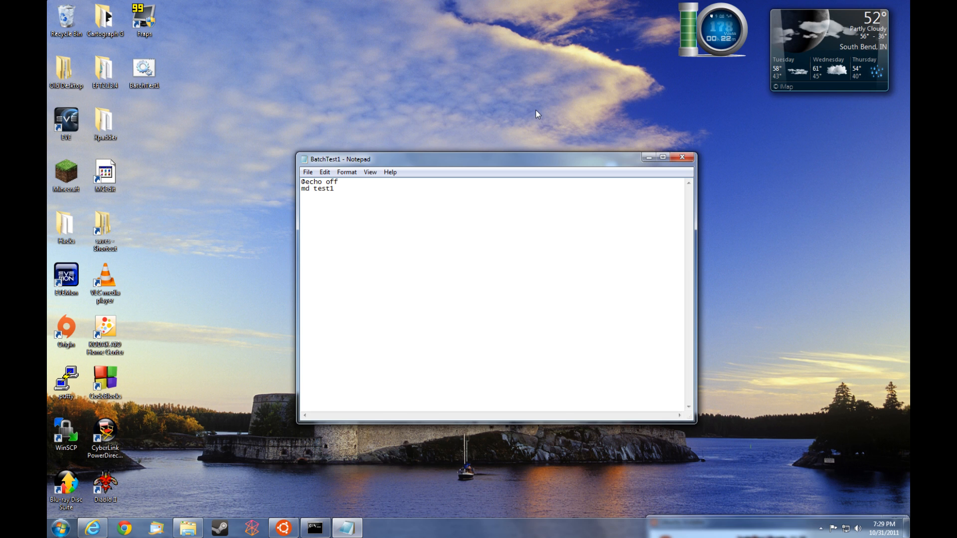
type("md")
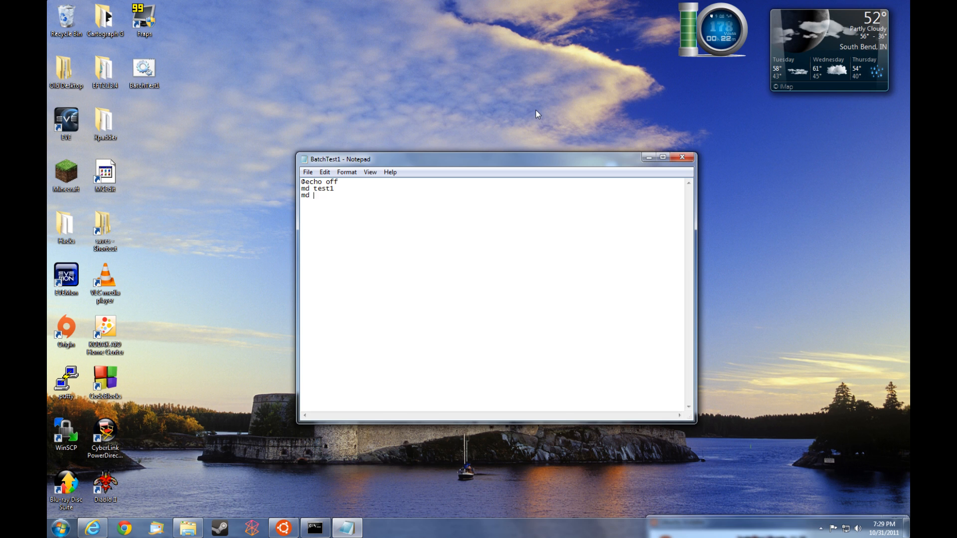
type("test2")
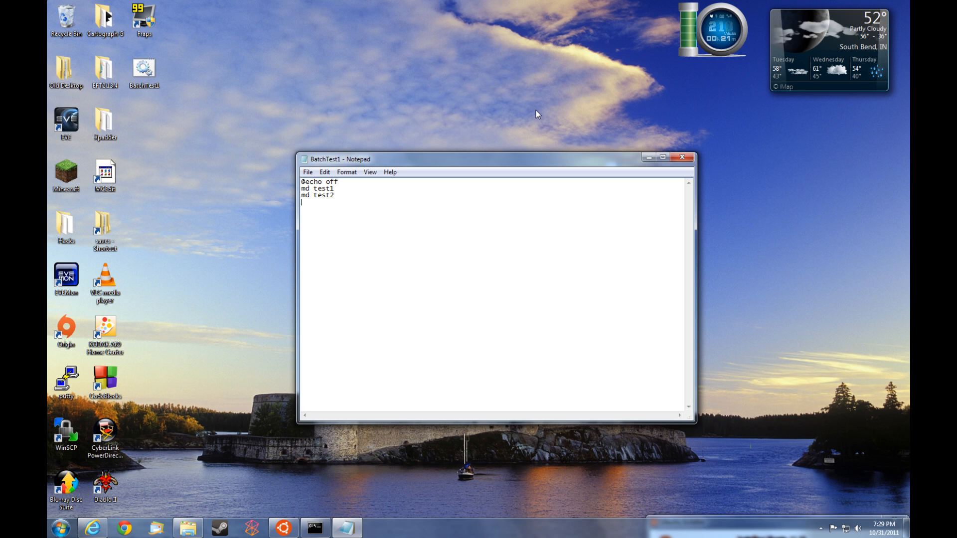
type("md")
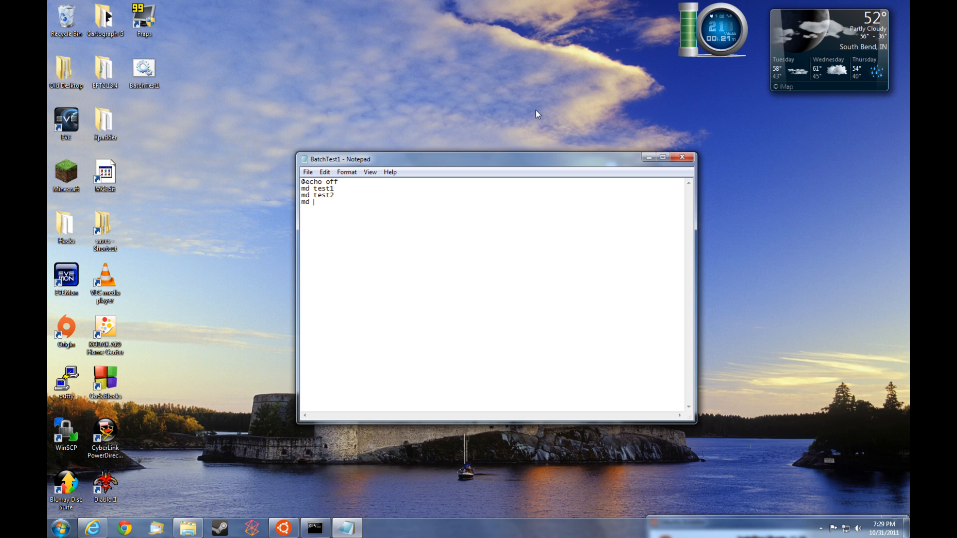
type("te")
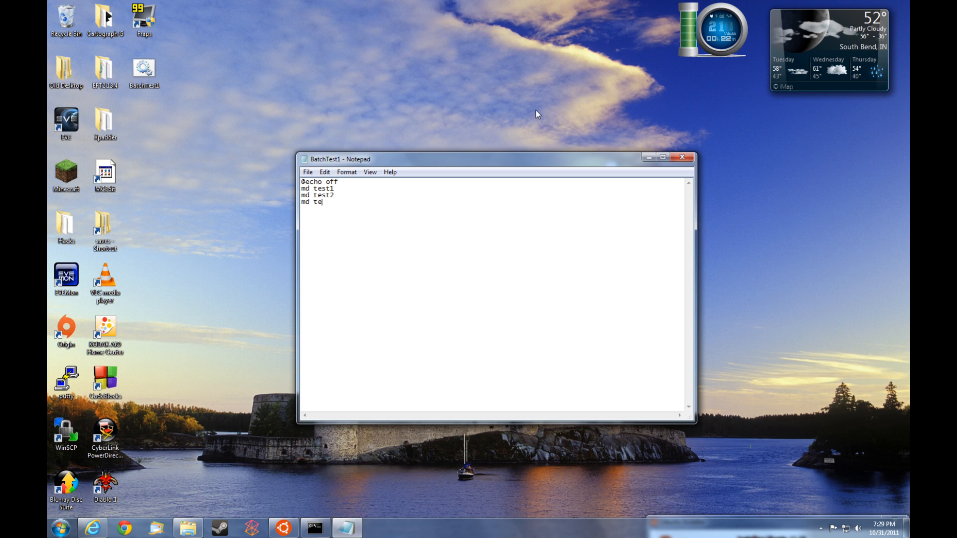
type("st 3")
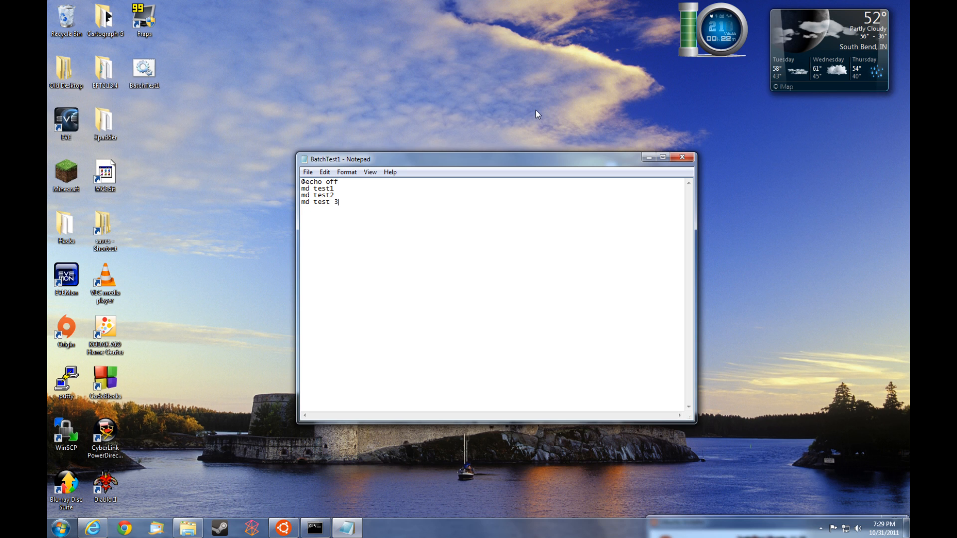
left_click(308, 172)
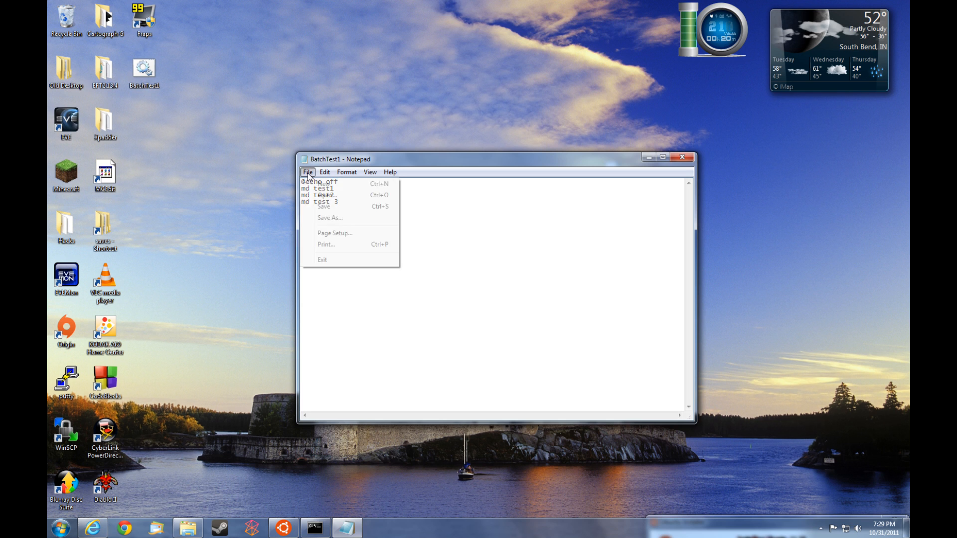
mouse_move(324, 206)
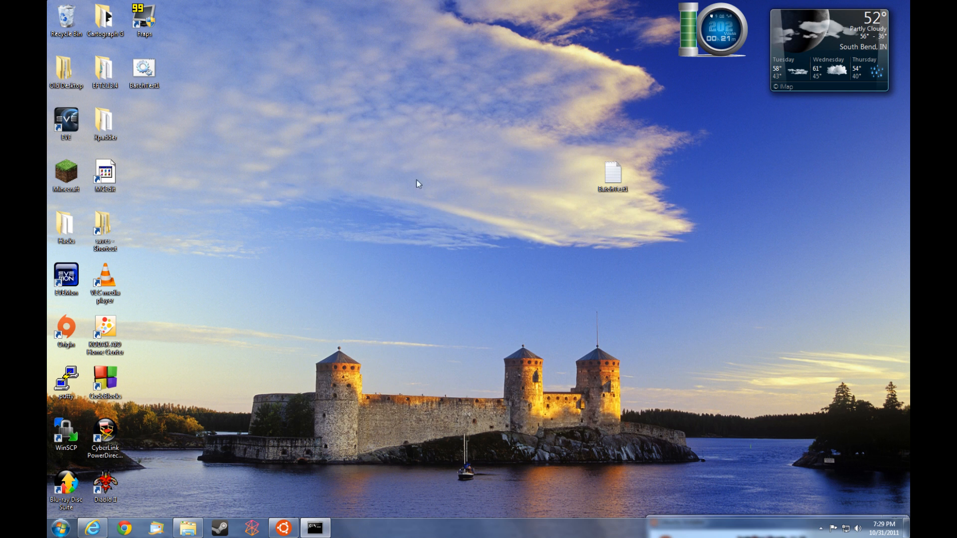
Run BatchTest1.bat from the desktop, creating folders test1, test2, test and 3.
left_click(144, 72)
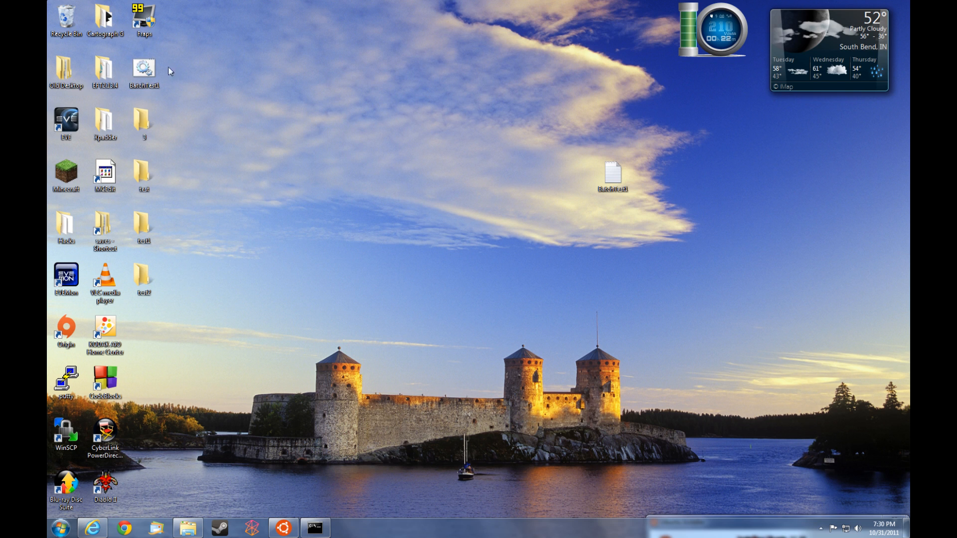
mouse_move(191, 280)
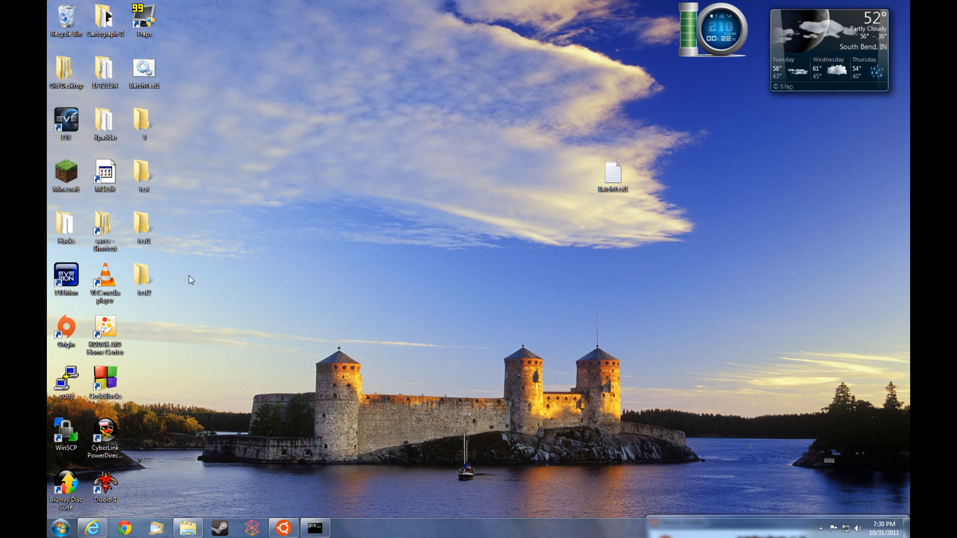
mouse_move(205, 305)
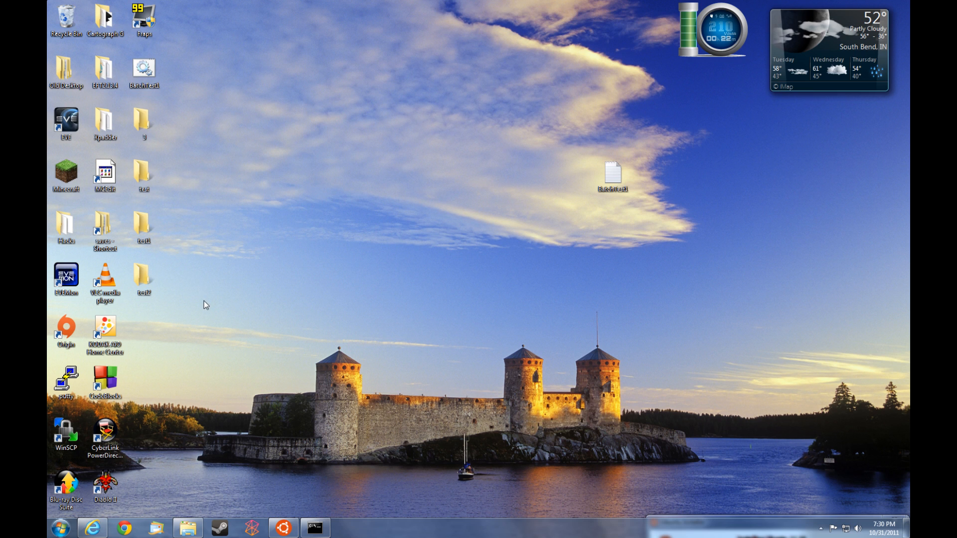
mouse_move(176, 163)
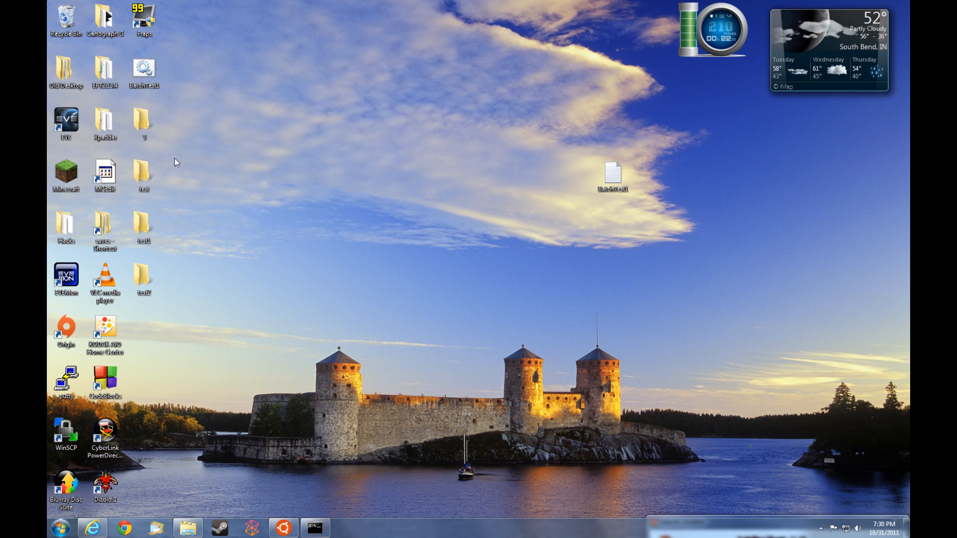
mouse_move(568, 234)
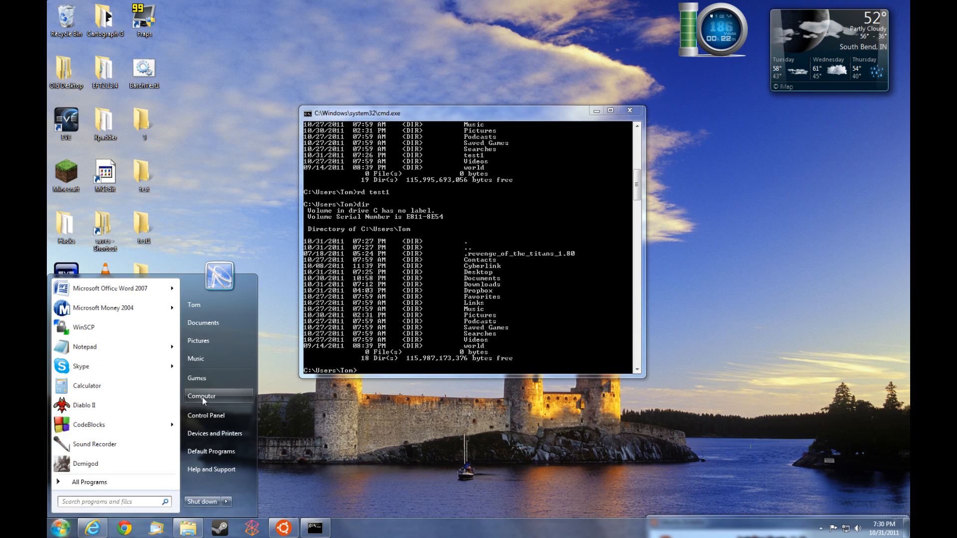
Browse Computer into Local Disk (C:) and Users, then close Explorer.
left_click(202, 395)
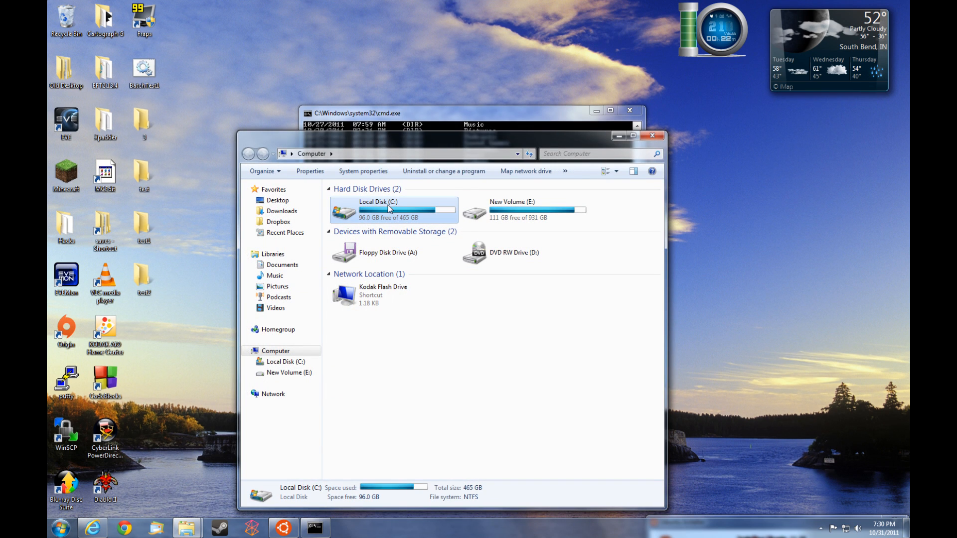
double_click(373, 209)
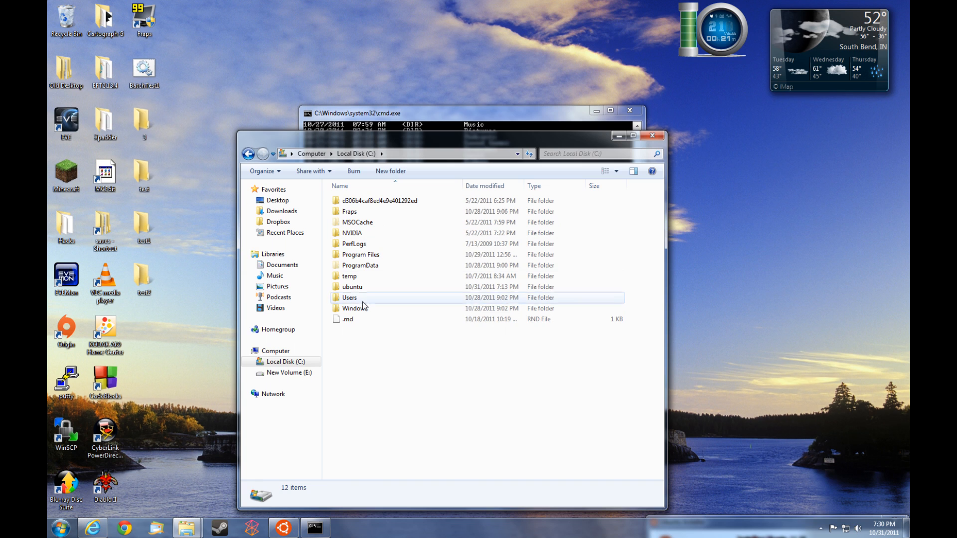
double_click(350, 297)
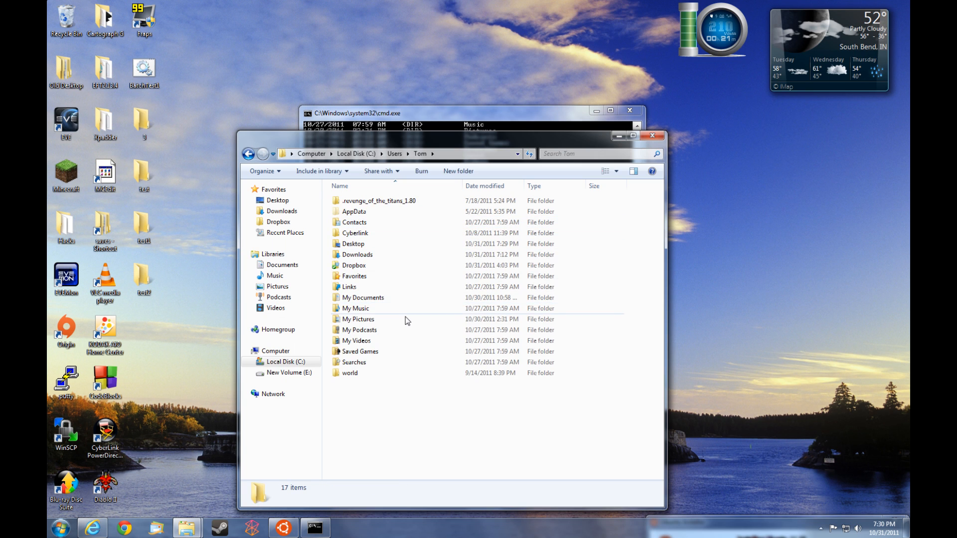
left_click(356, 308)
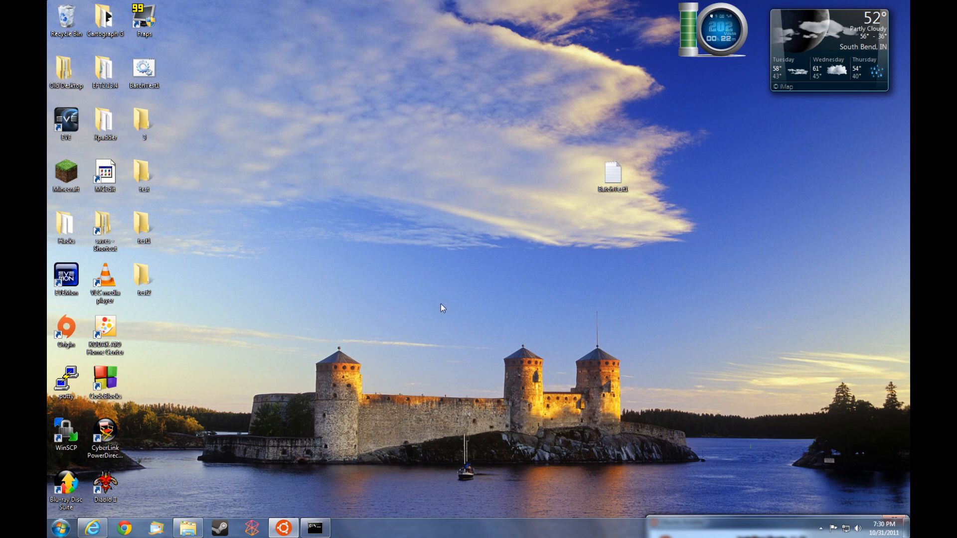
mouse_move(195, 144)
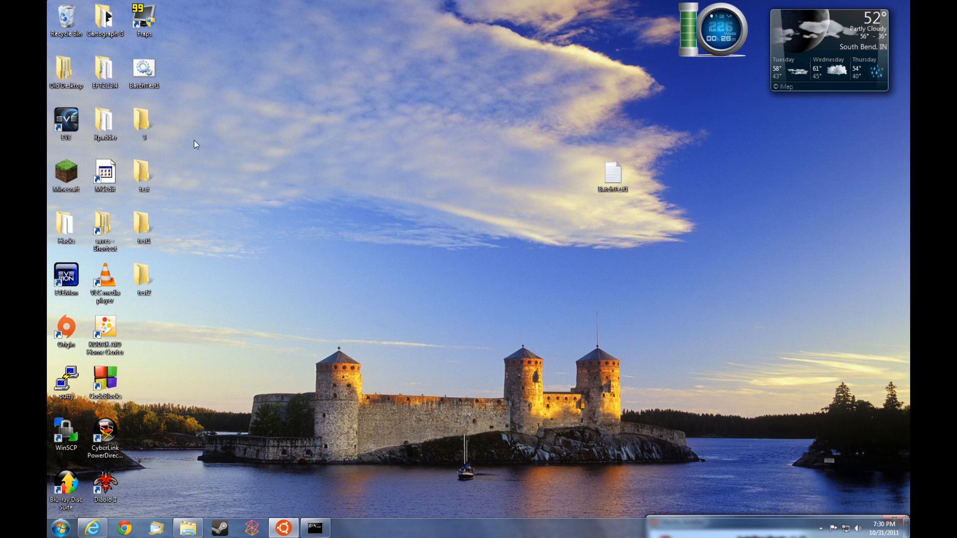
left_click(144, 68)
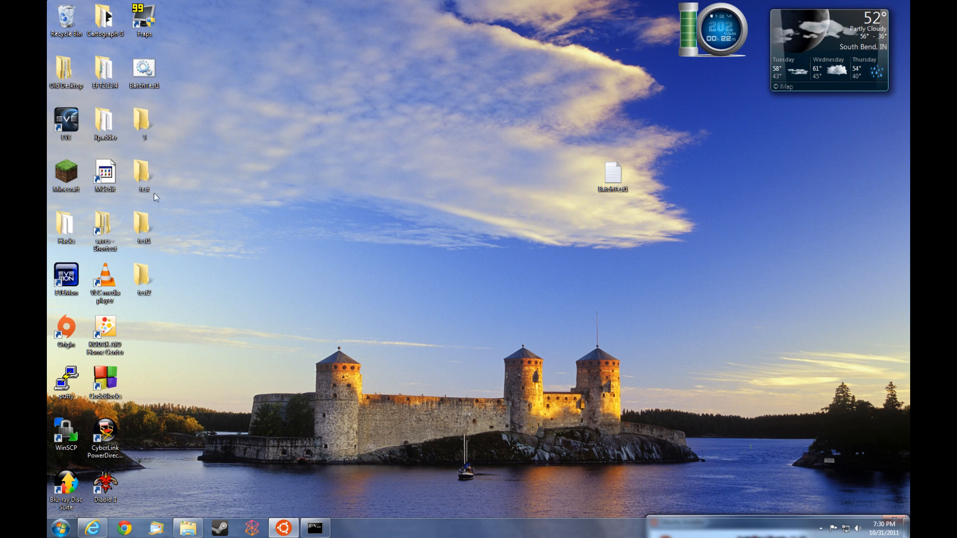
mouse_move(283, 154)
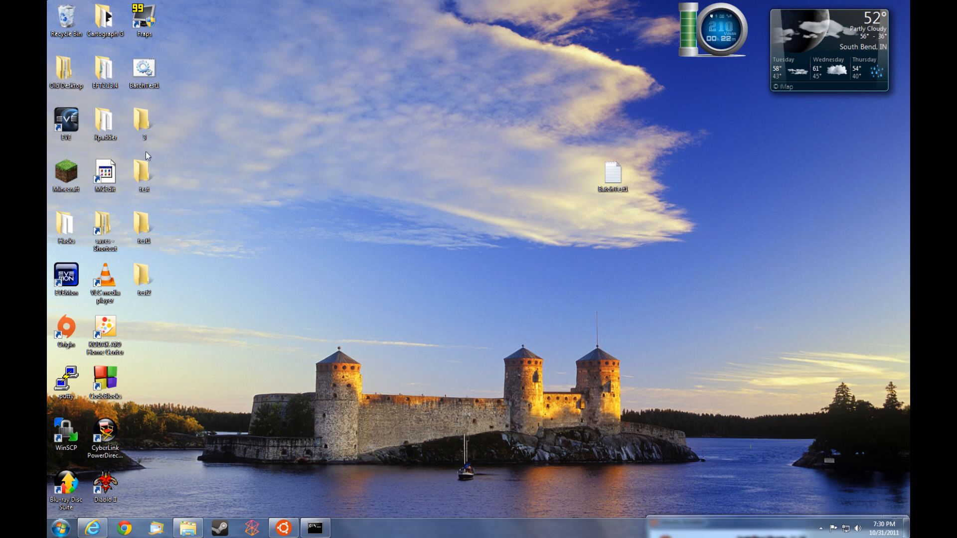
mouse_move(204, 256)
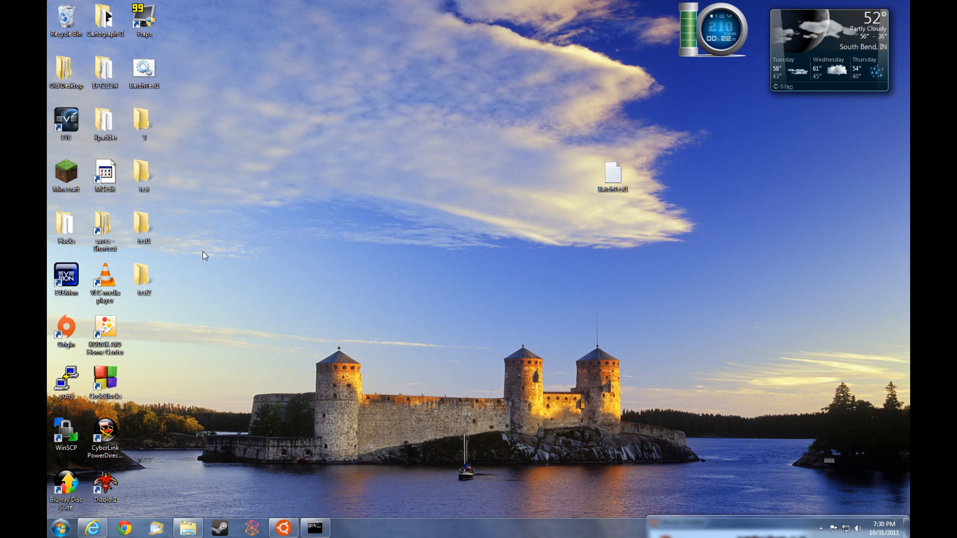
Reopen BatchTest1.bat in Notepad and delete the four folders it created on the desktop.
right_click(144, 69)
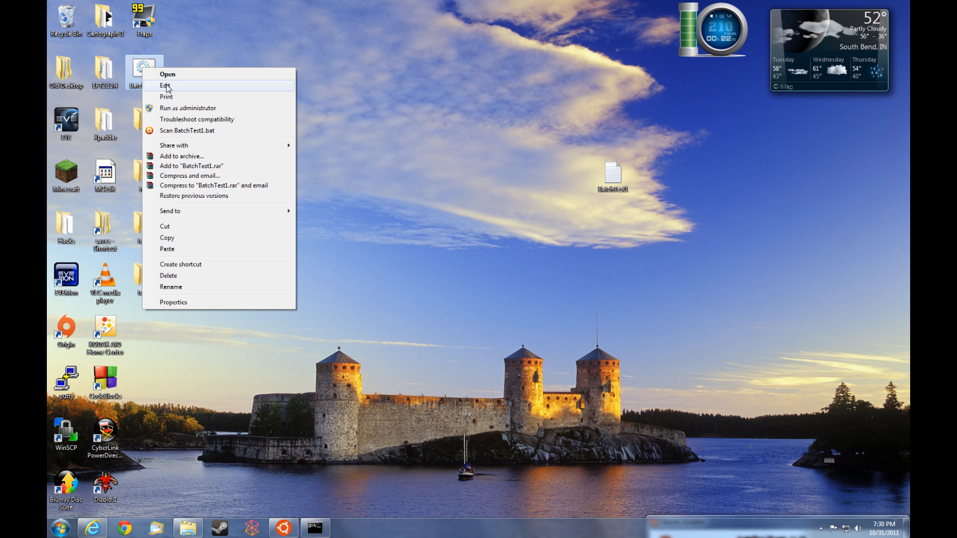
left_click(164, 86)
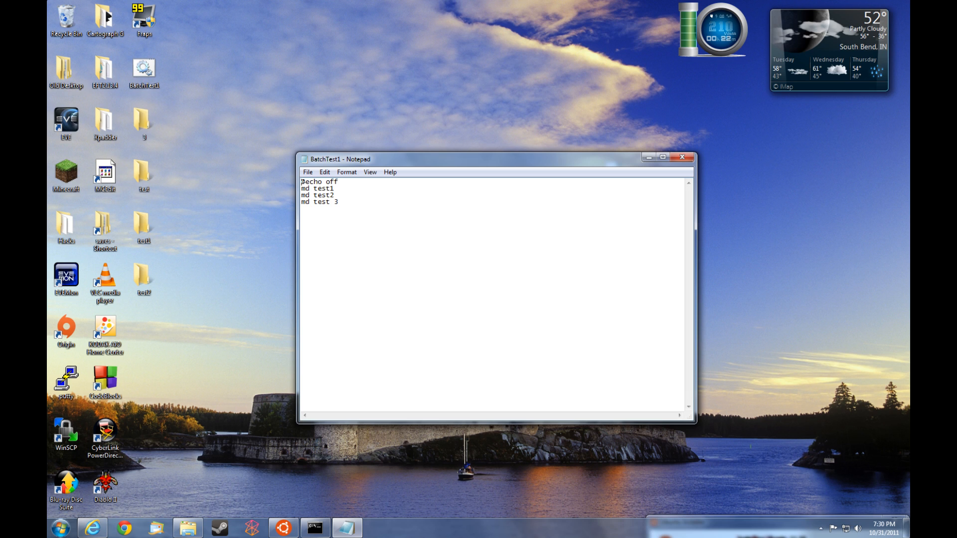
type("@")
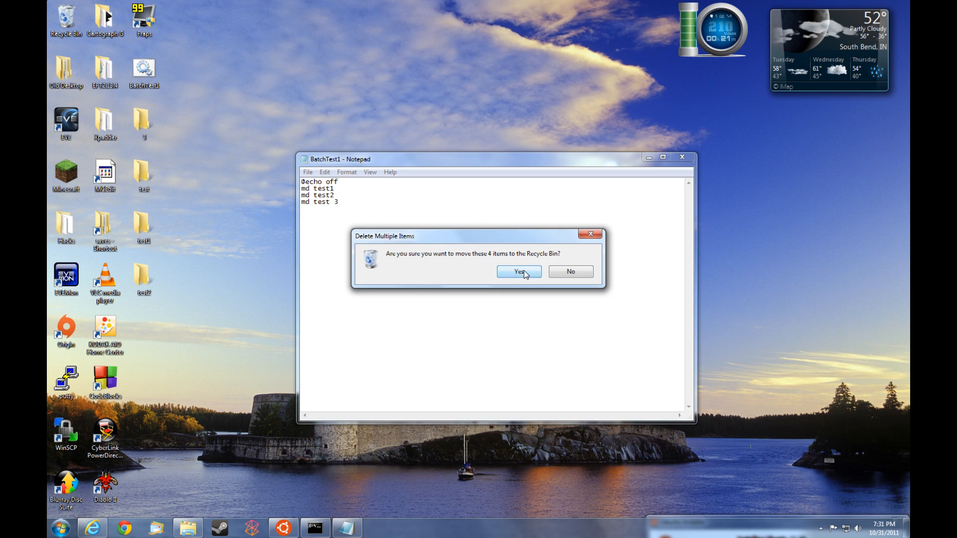
left_click(519, 272)
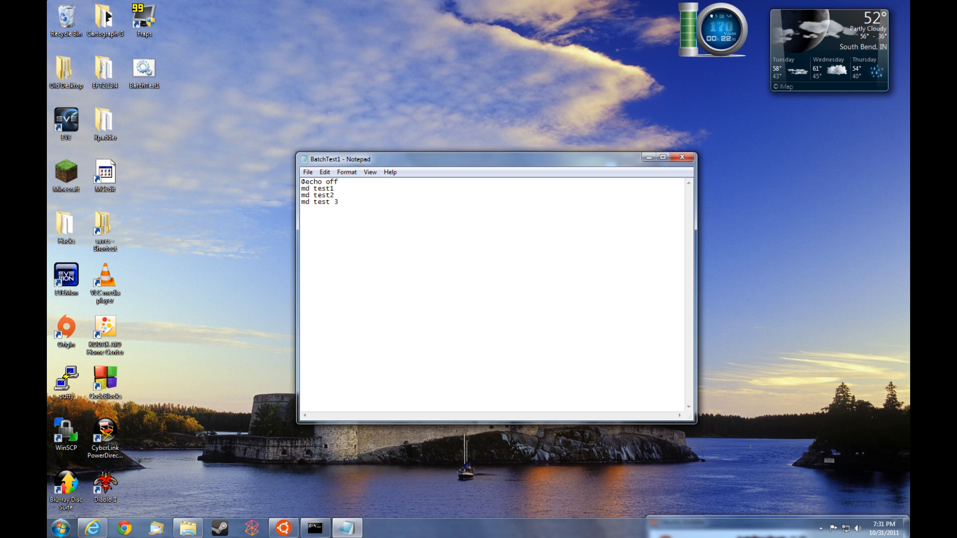
Change the last line to md "test 3", save and close Notepad, then bring up the batch file's options.
type("\"")
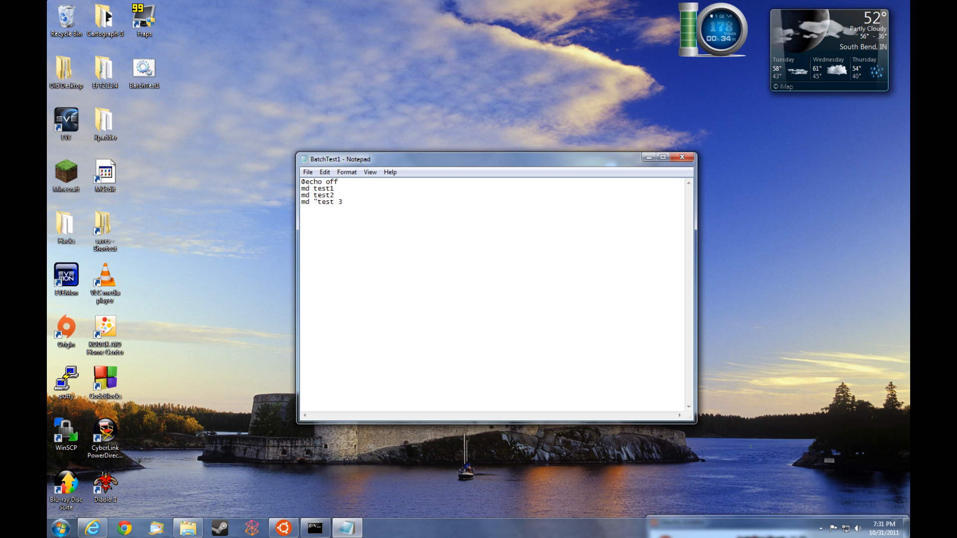
type("\"")
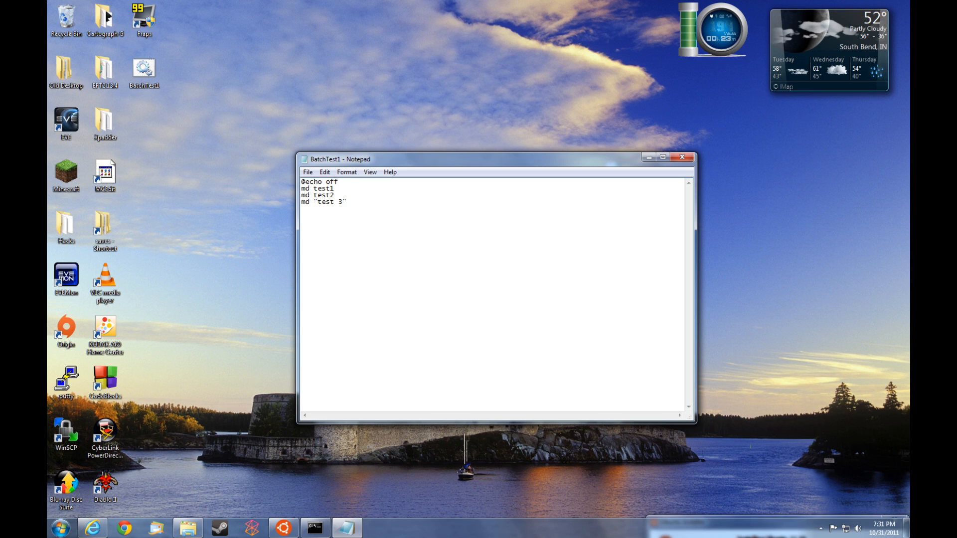
left_click(308, 172)
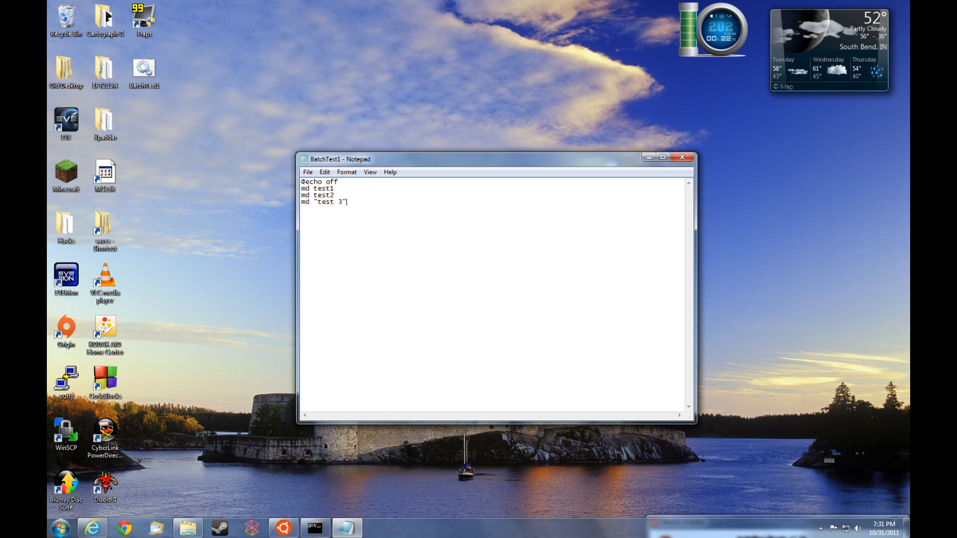
left_click(681, 156)
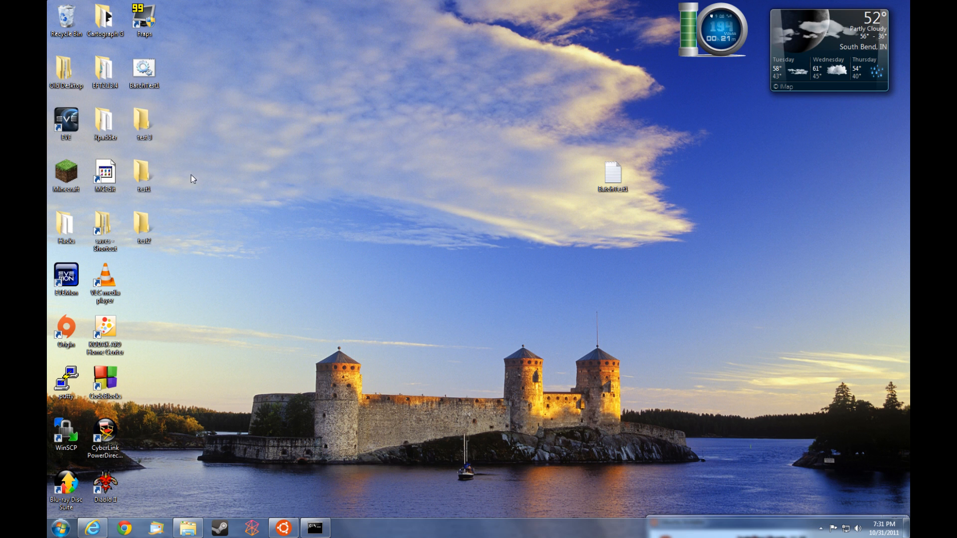
right_click(144, 67)
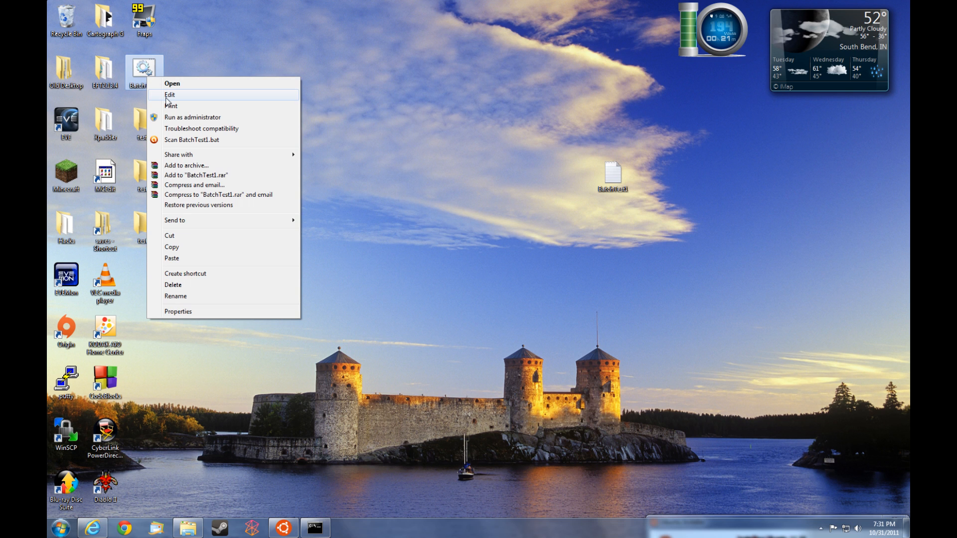
Add a fifth line 'start test1' to BatchTest1.bat, save it and close Notepad.
left_click(169, 95)
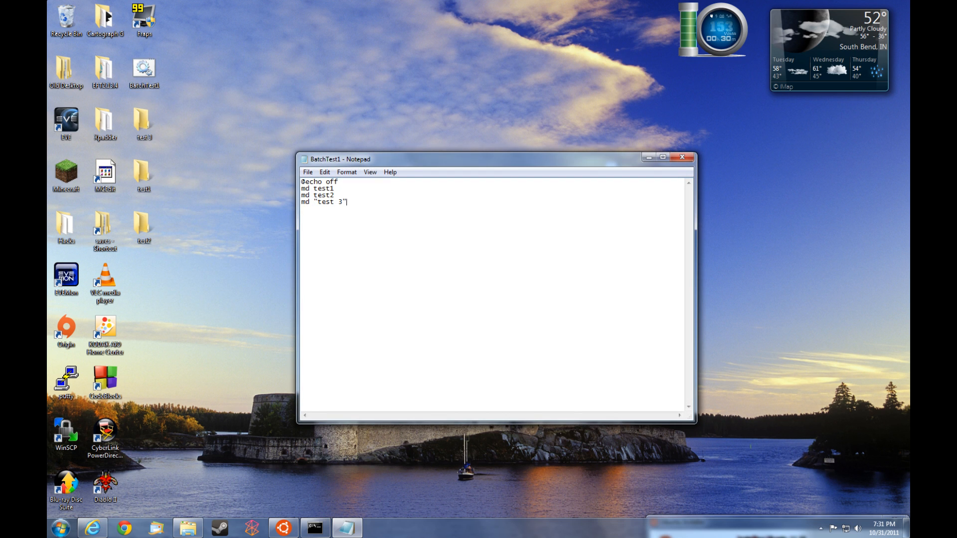
key("Enter")
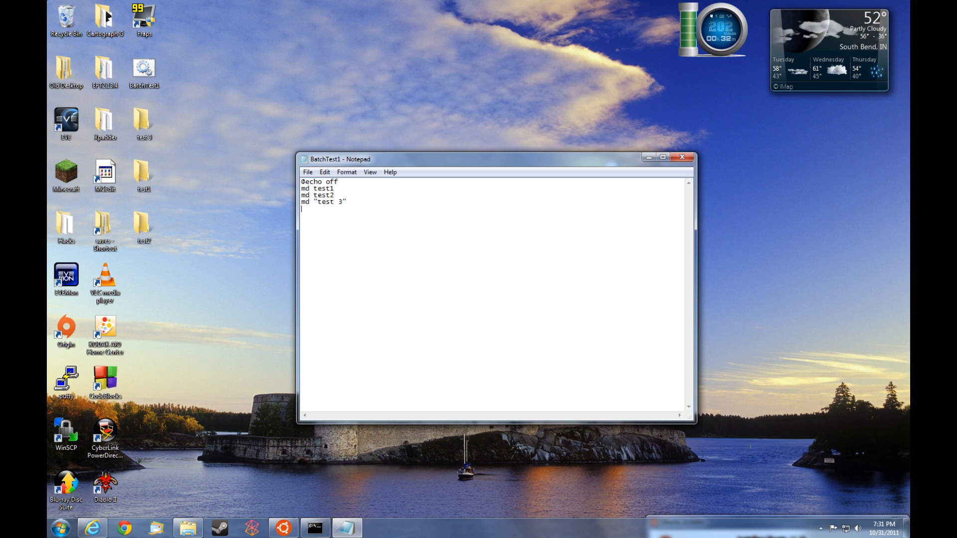
type("sta")
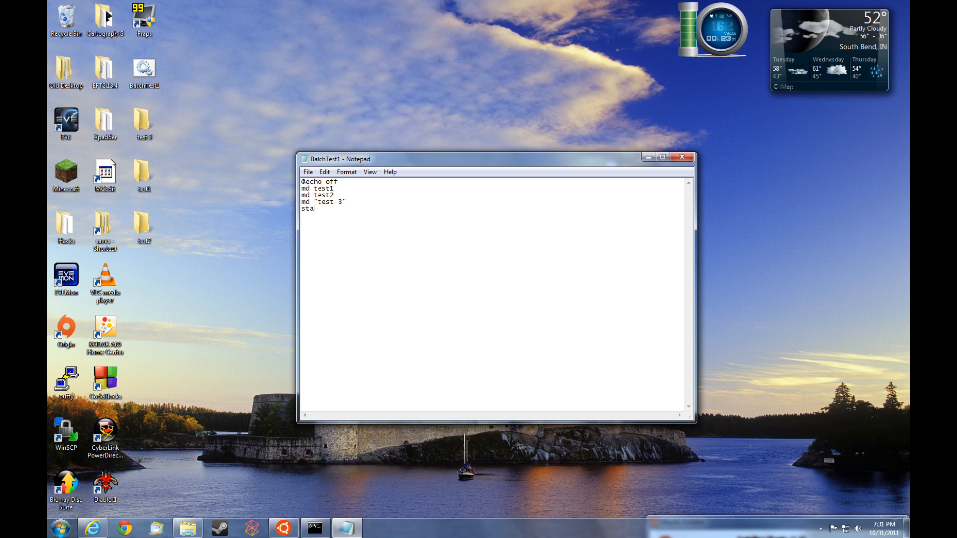
type("rt t")
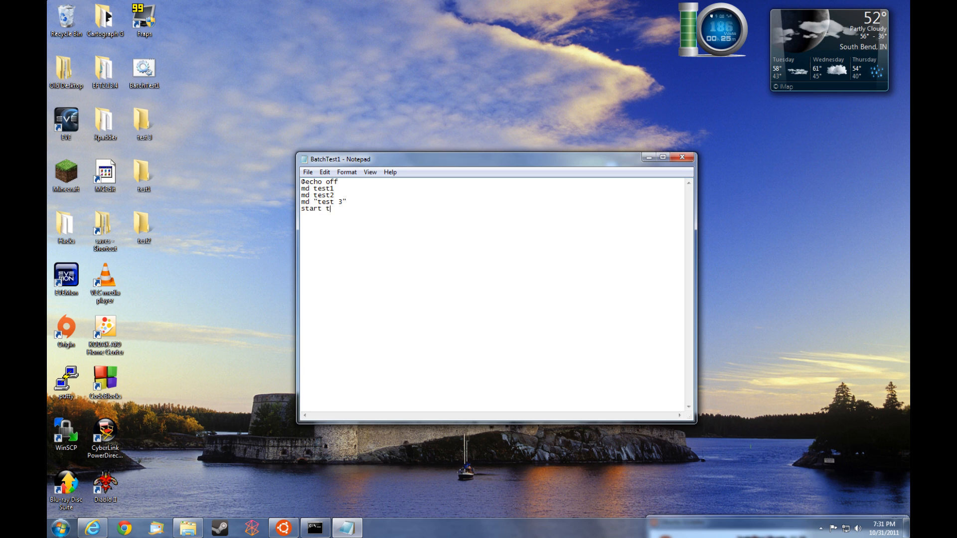
type("est1")
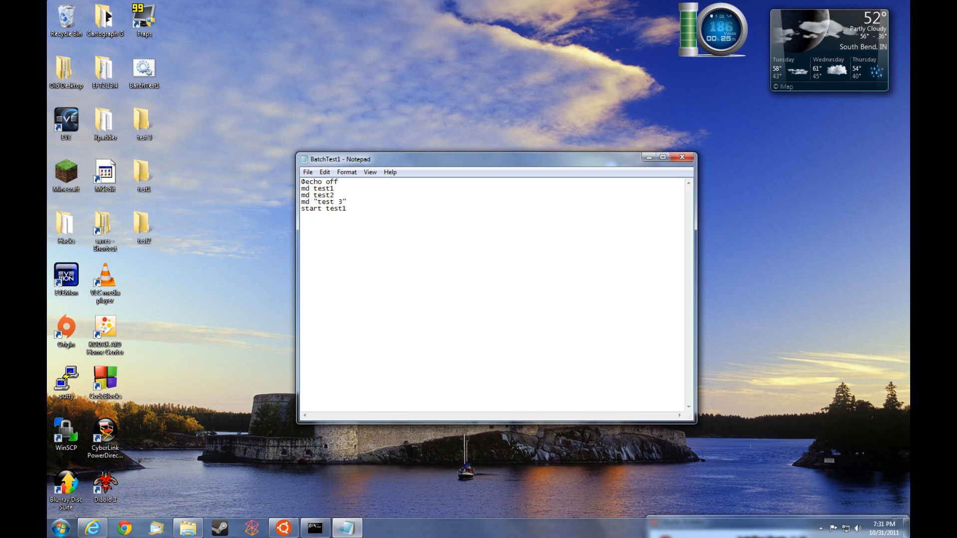
left_click(308, 172)
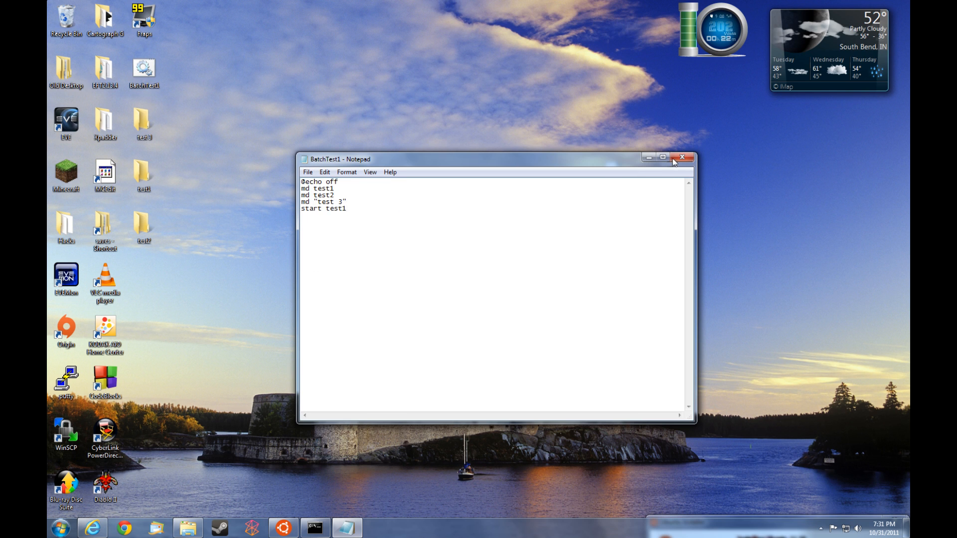
left_click(683, 158)
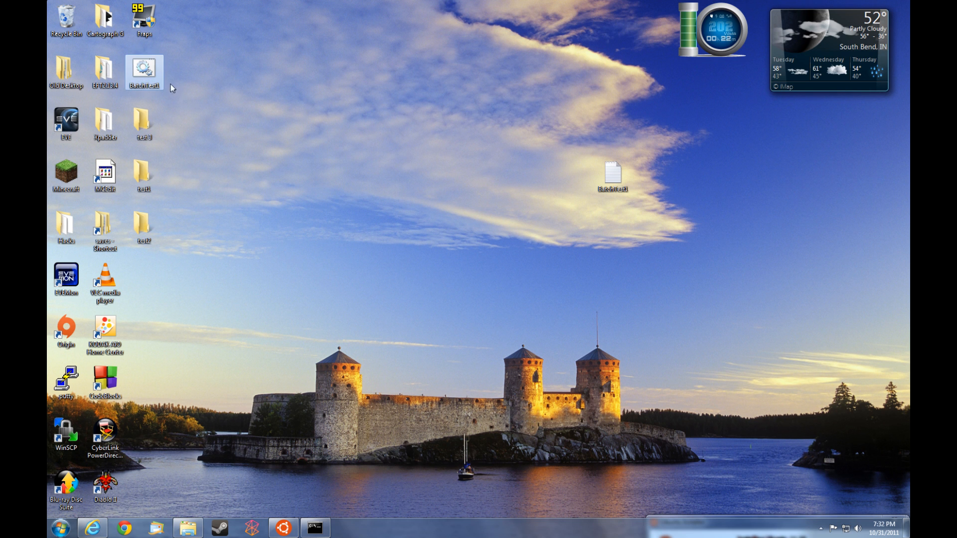
double_click(144, 71)
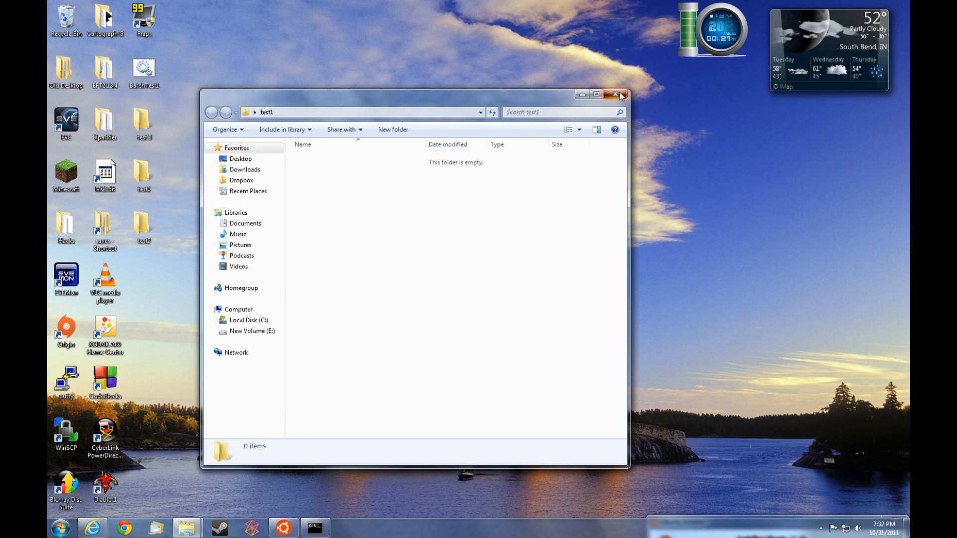
left_click(618, 94)
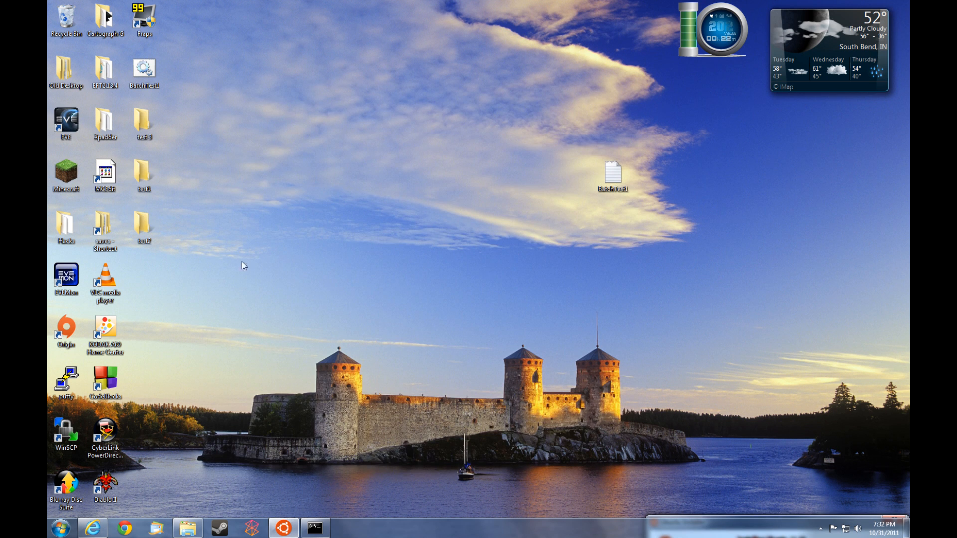
double_click(143, 173)
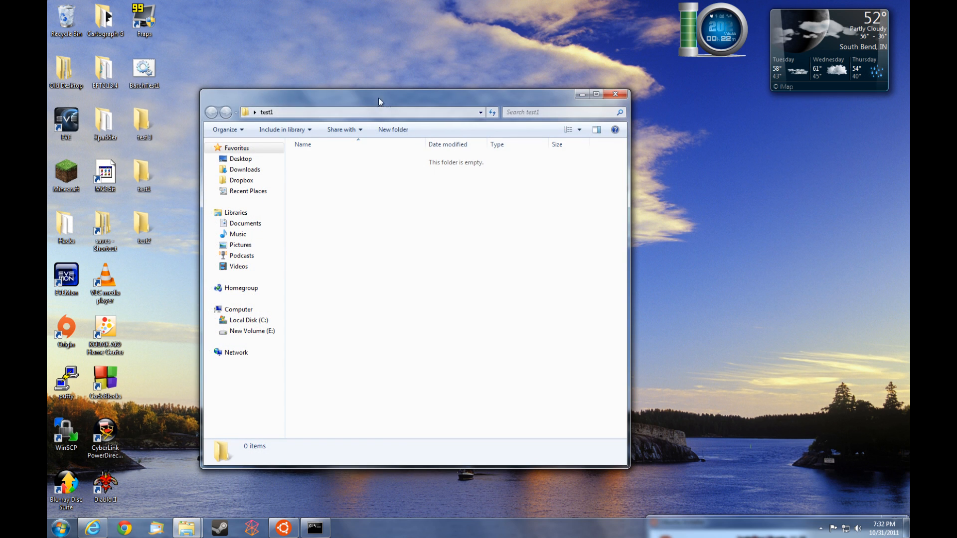
left_click(595, 93)
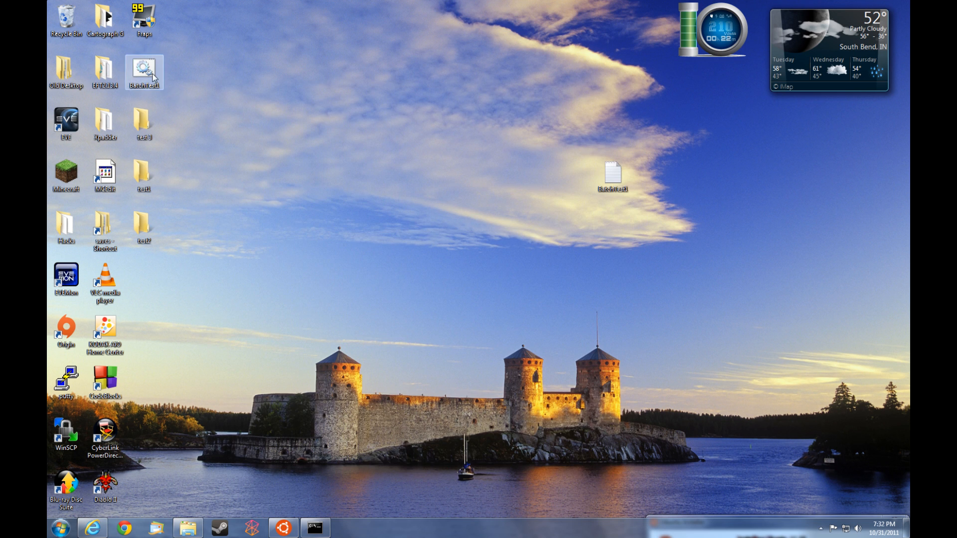
double_click(144, 72)
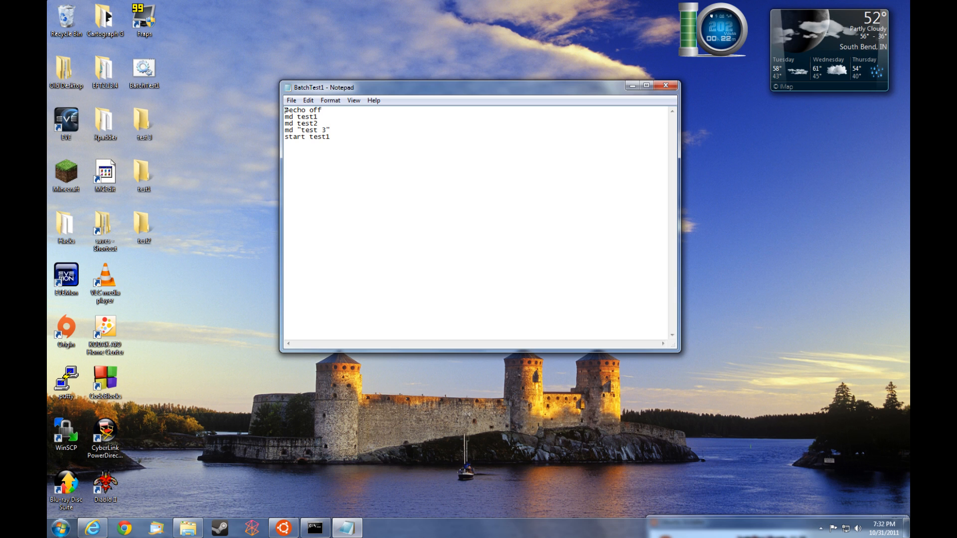
Review the five-line BatchTest1.bat script in Notepad, then switch to the Command Prompt window.
type("@")
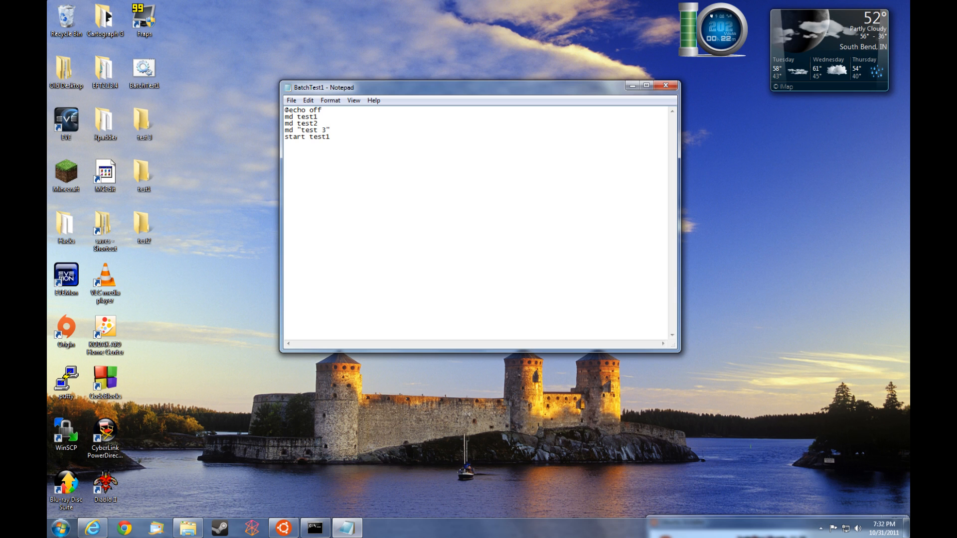
mouse_move(332, 111)
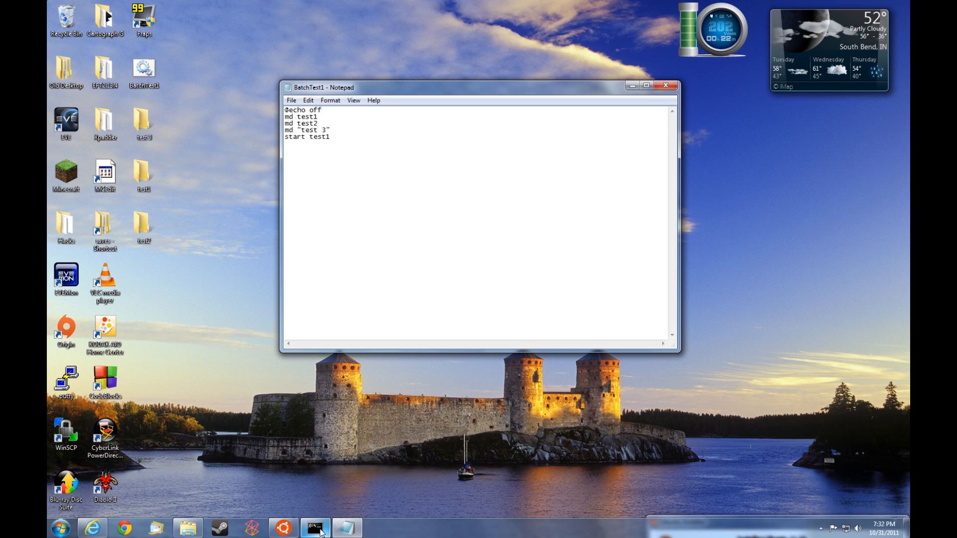
left_click(315, 527)
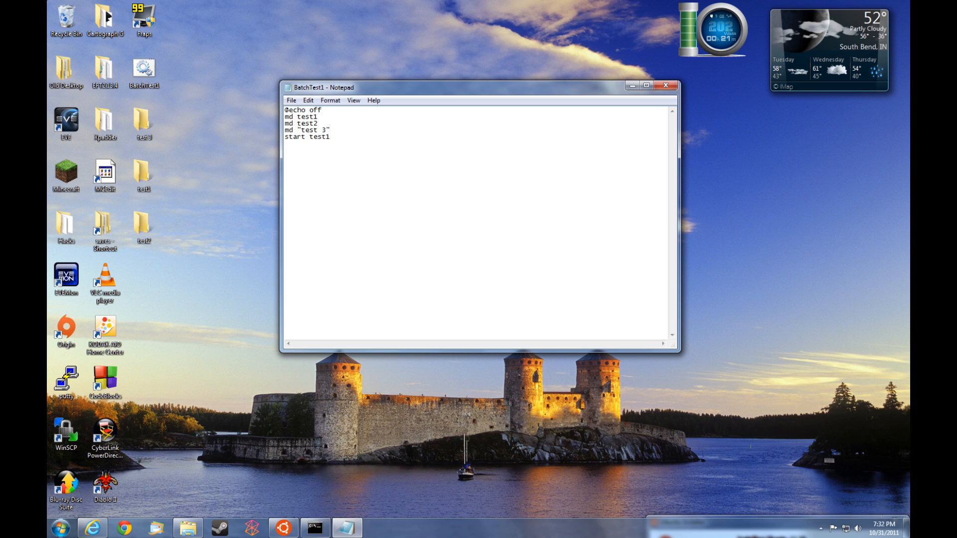